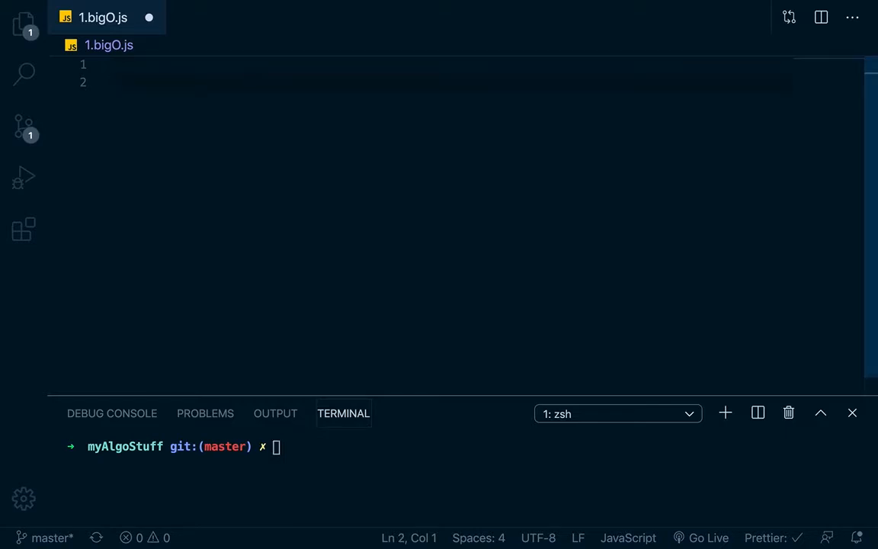
Step: Type the comments '// linear time O(n)' and '// Constant time O(1)' two lines apart
type("//")
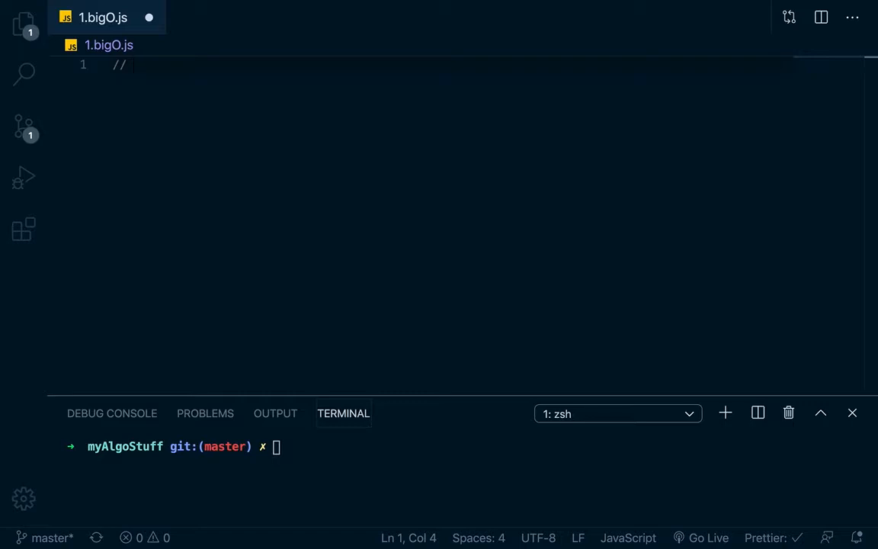
type("l")
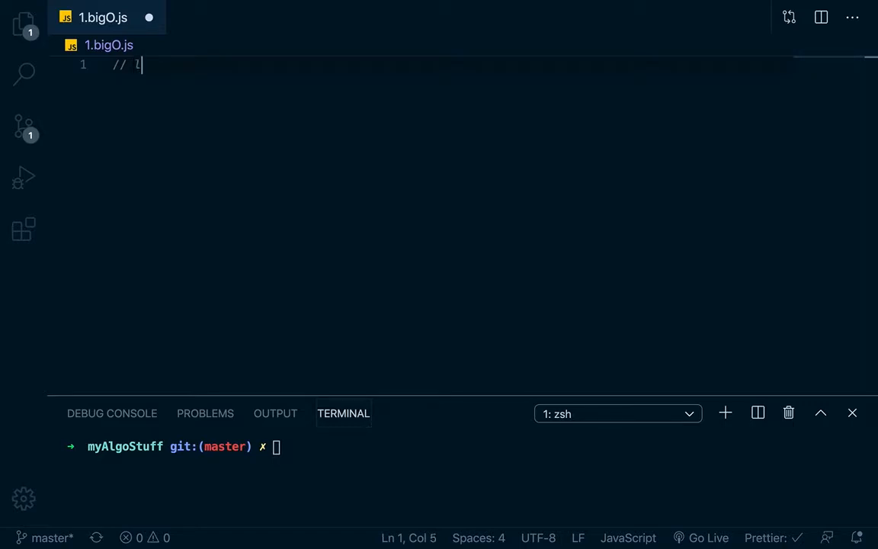
type("linear")
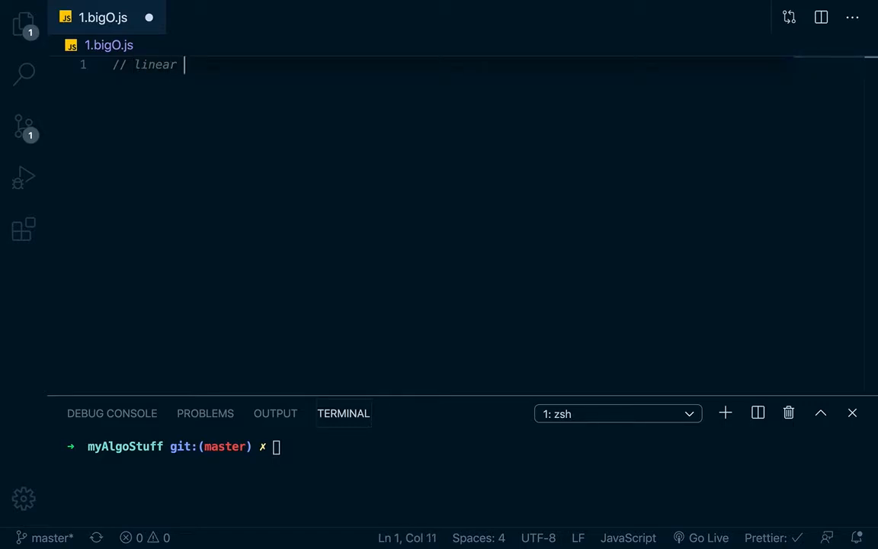
type("time ()")
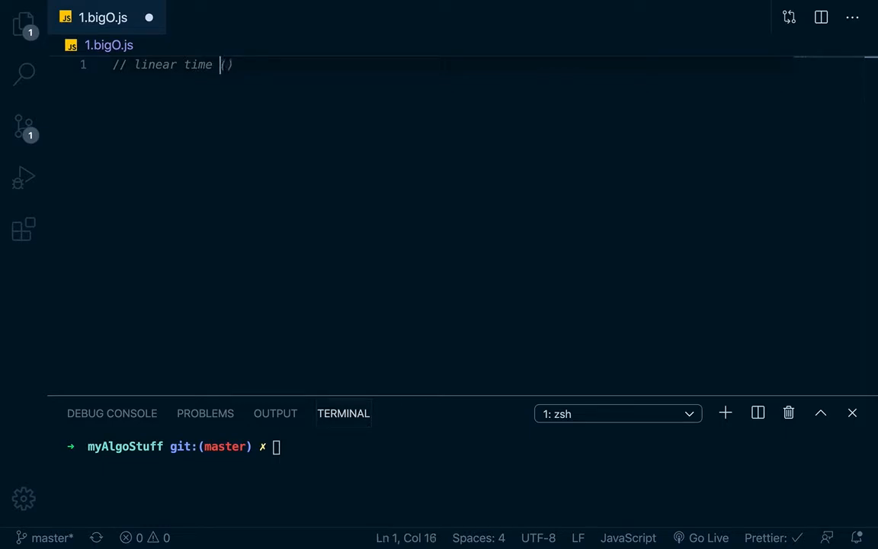
type("O(n")
type("//")
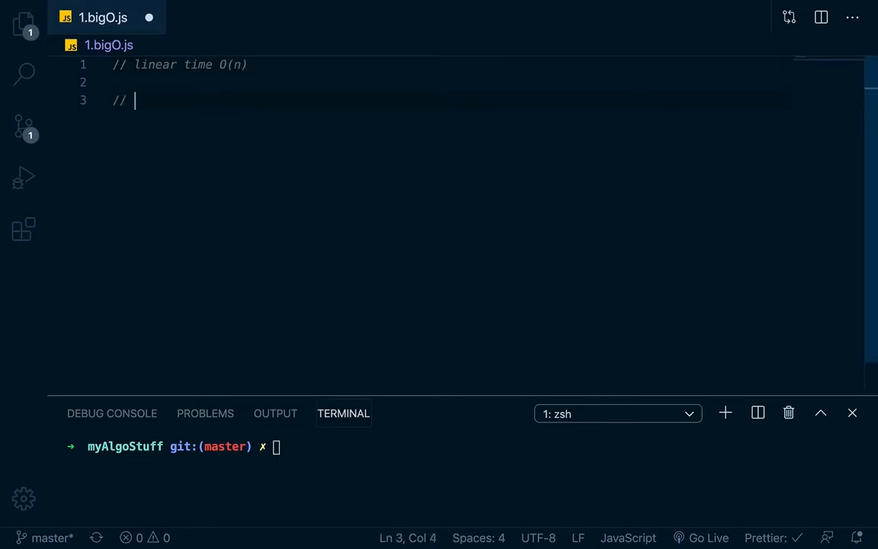
type("Constant time")
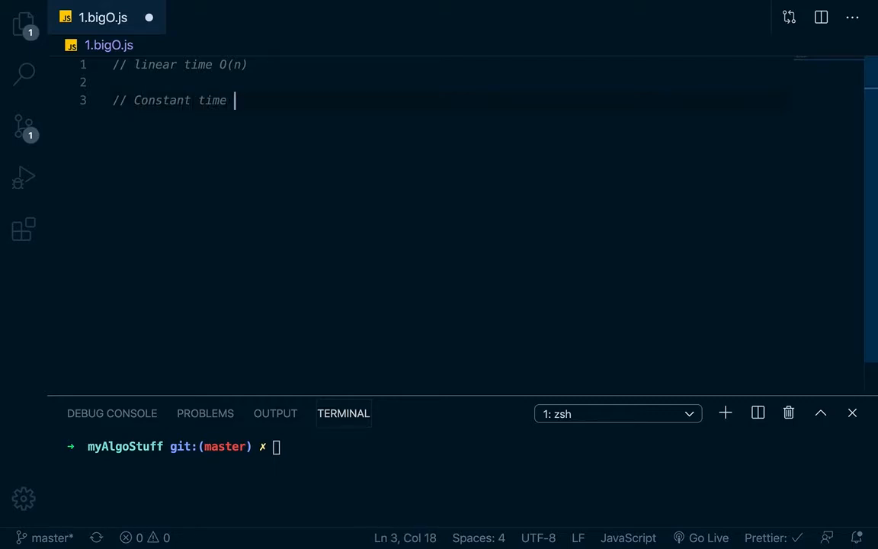
type("O(1)")
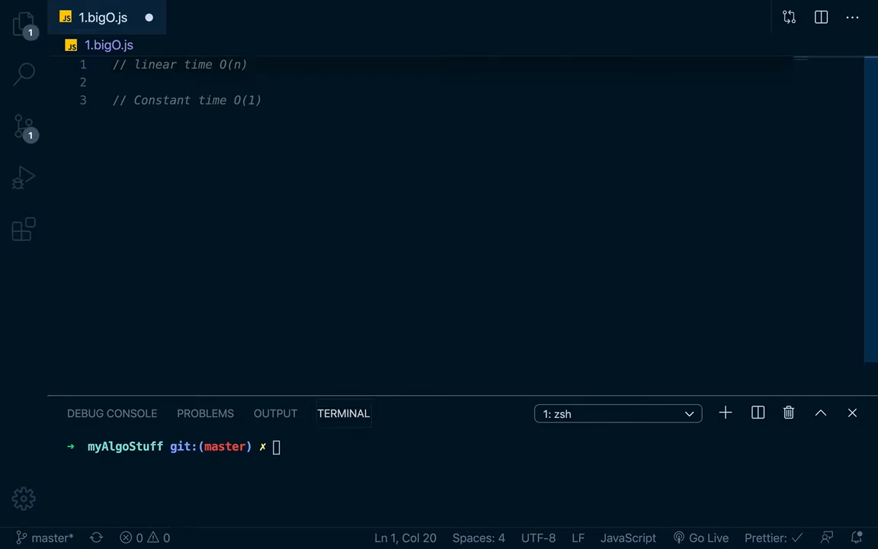
Step: Write a constant(arr) function whose body returns arr[0]
left_click(263, 100)
type("func")
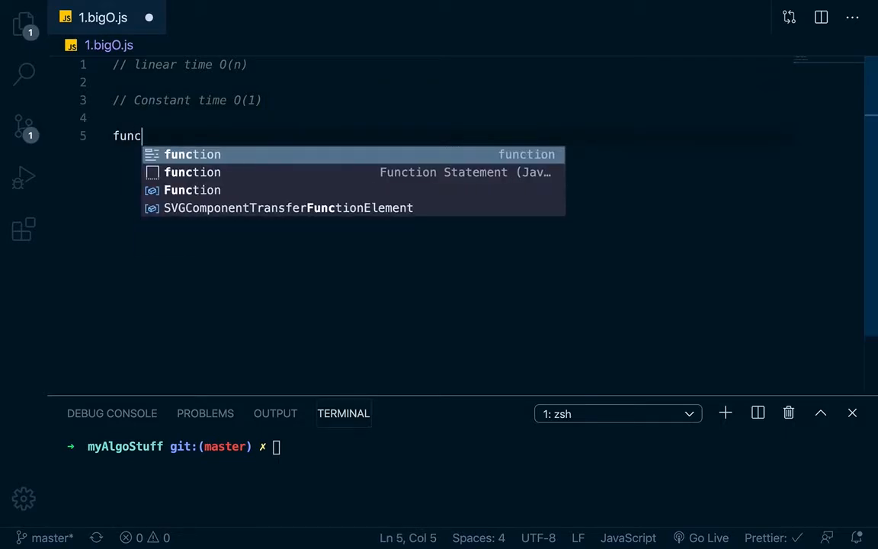
type("tion constant(")
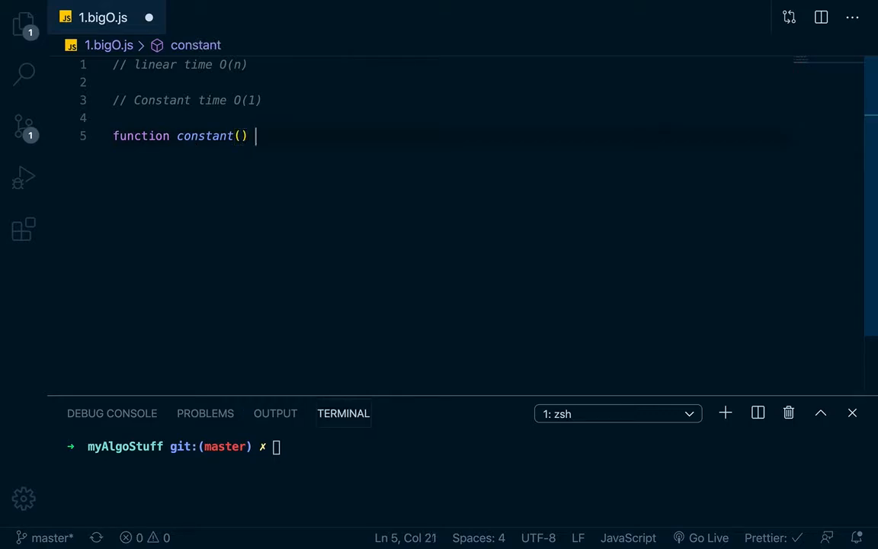
type("{")
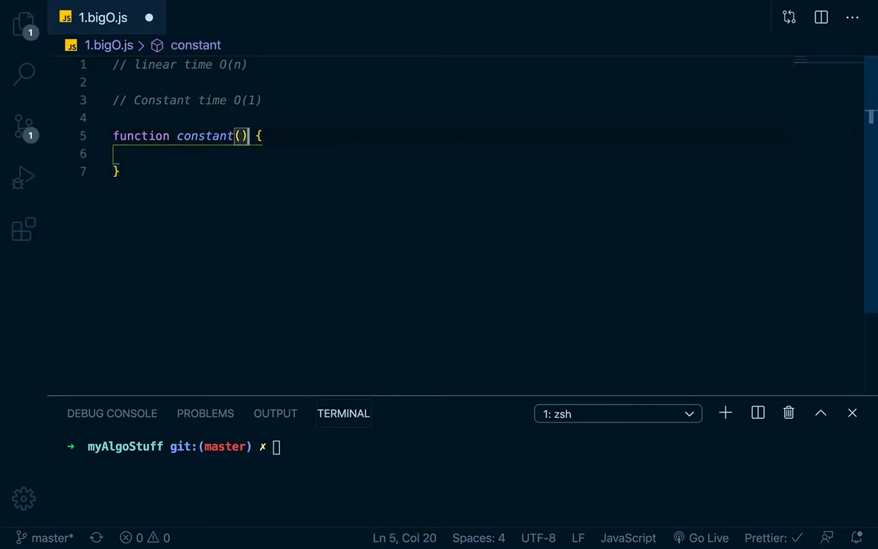
type("arr")
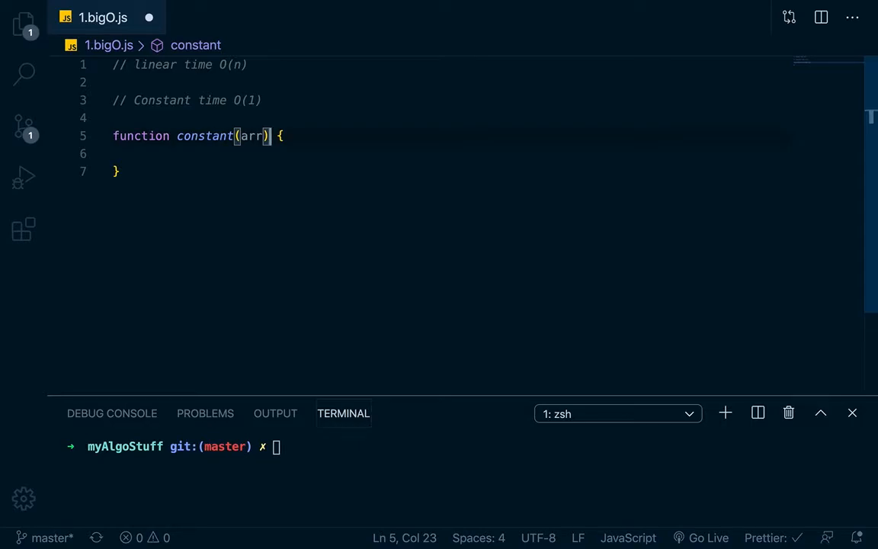
key("Return")
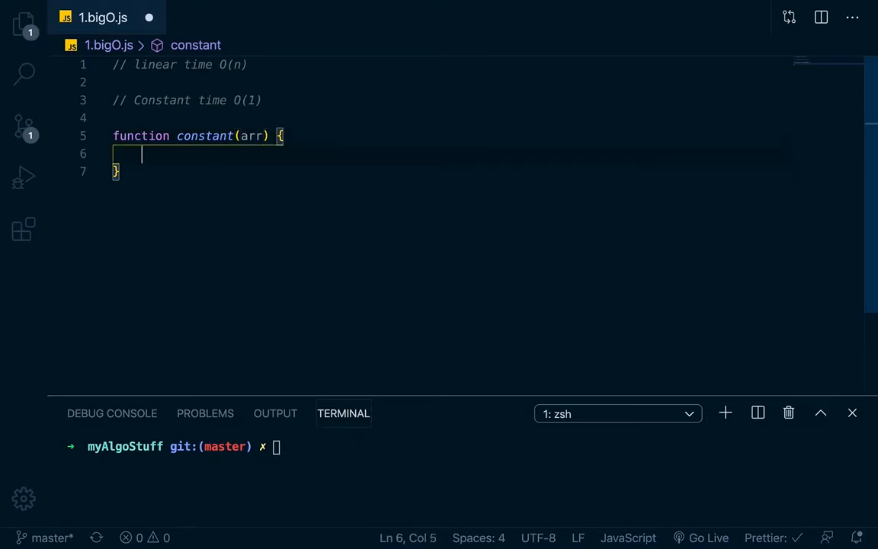
type("return")
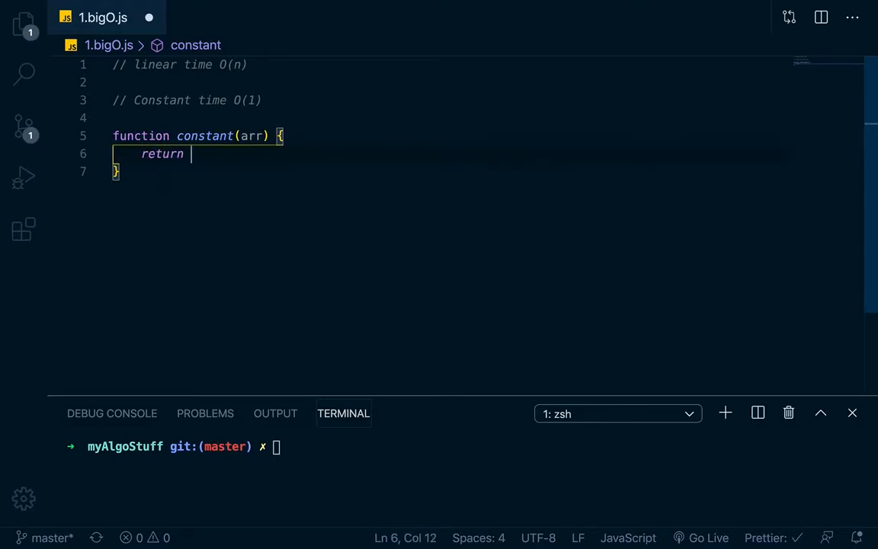
type("arr[]")
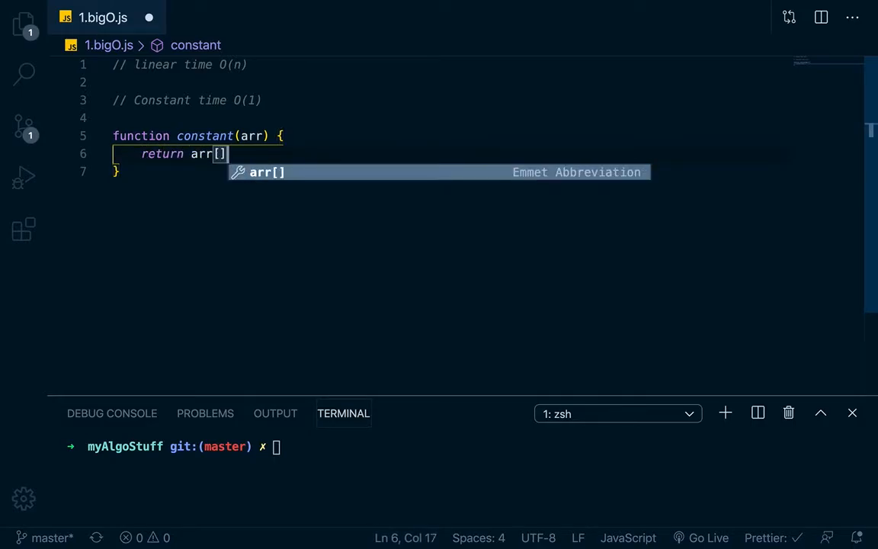
type("0")
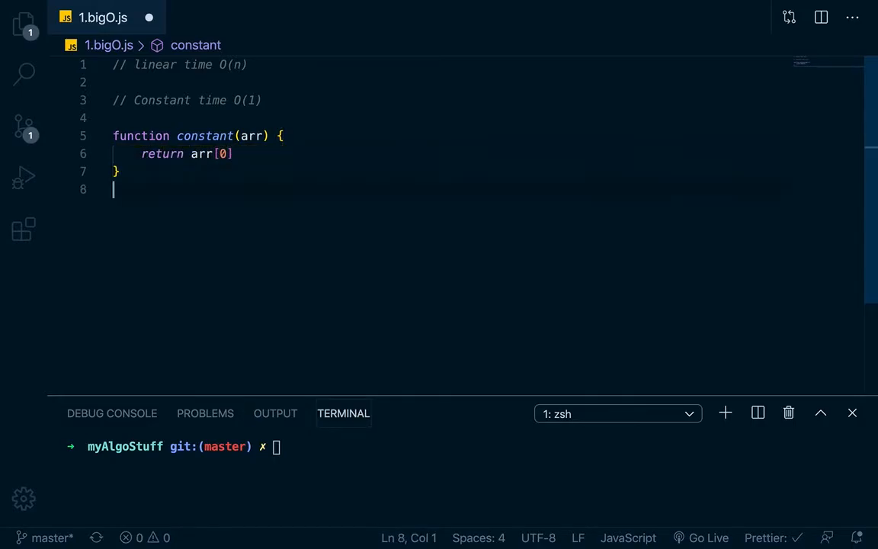
Step: Add const arr = [1,...,9] and a console.log of constant(arr), then save
type("console.log(")
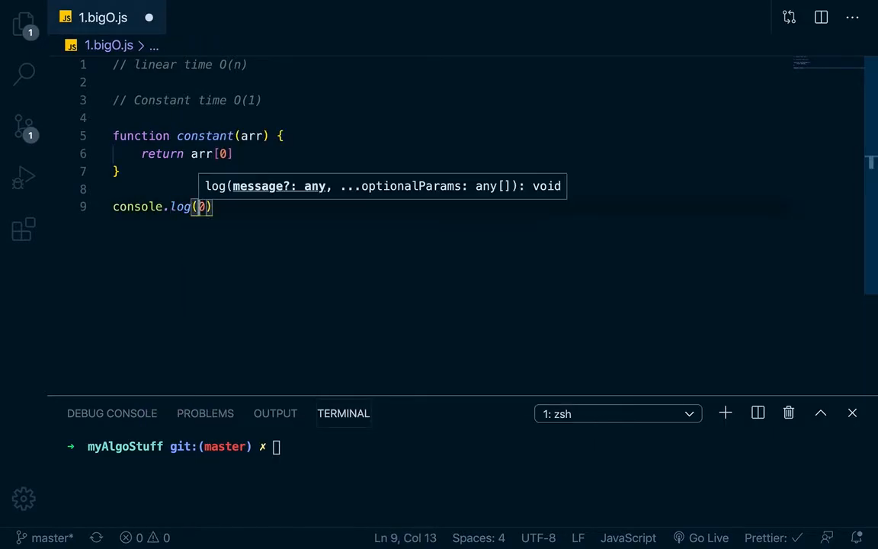
type("constatnt(a")
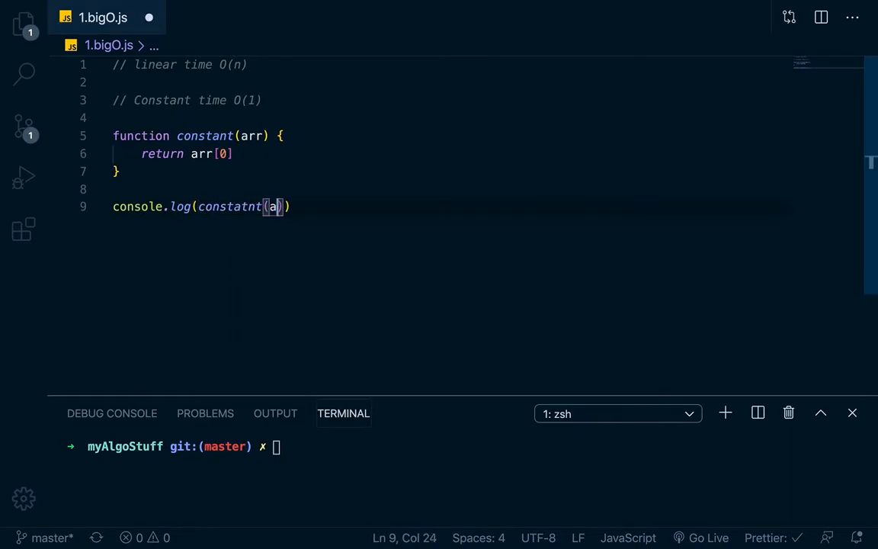
type("rr")
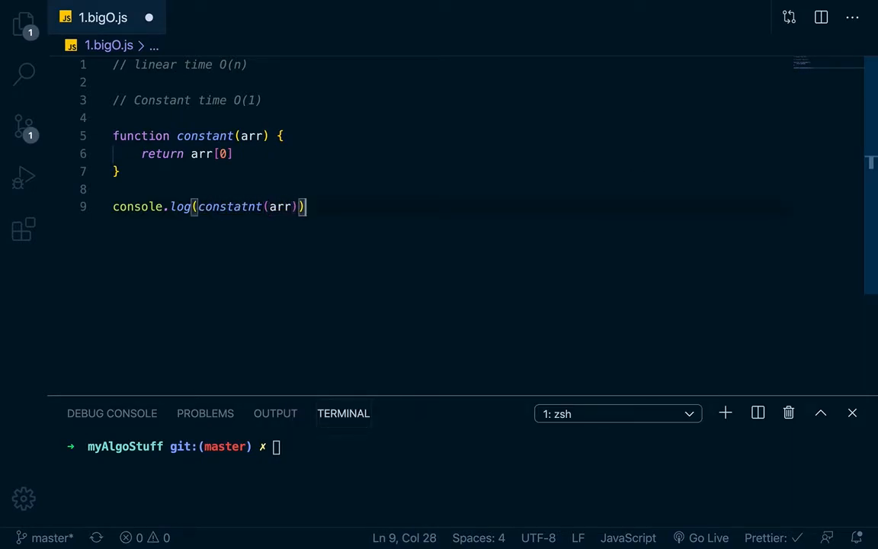
type("const arr = [12,")
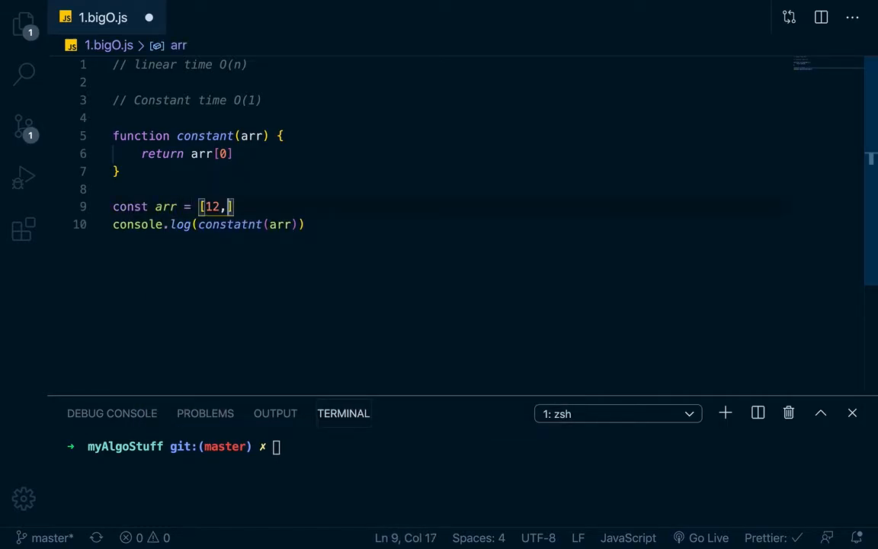
type("3,4")
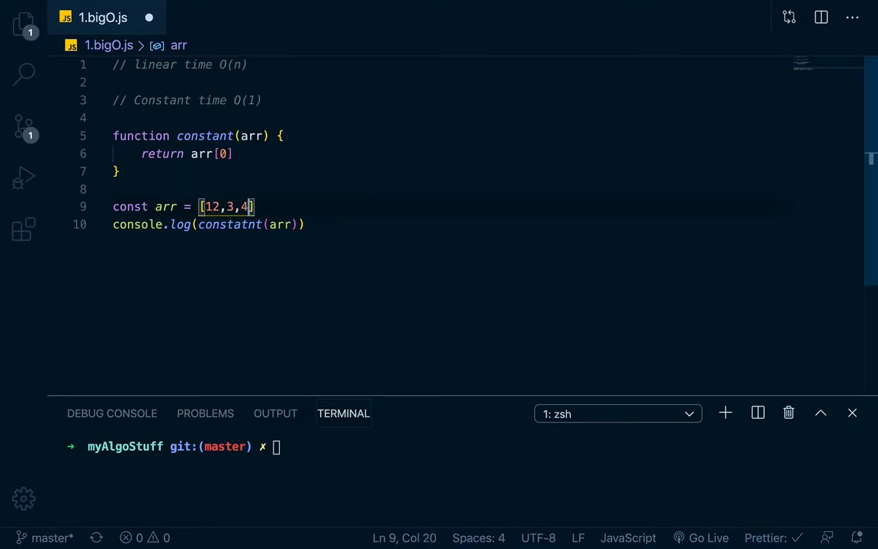
type(",5,6,7,8,9")
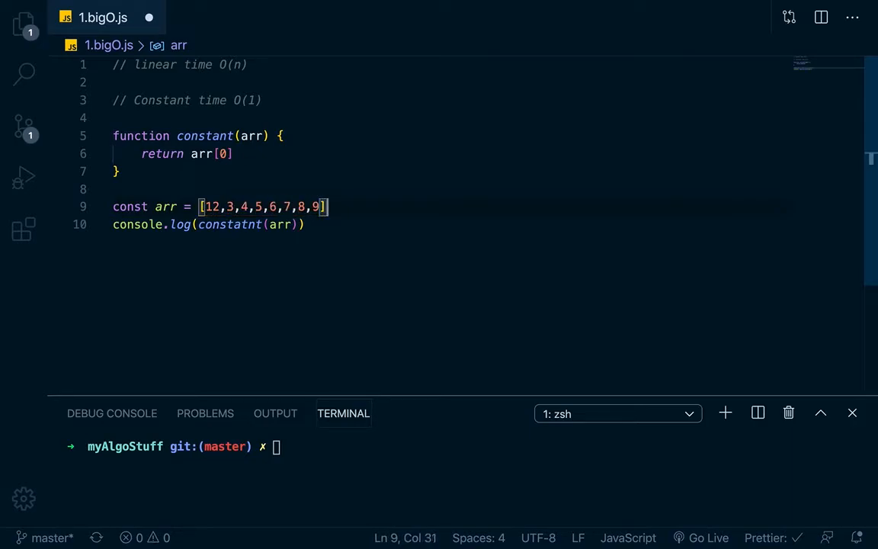
left_click(219, 207)
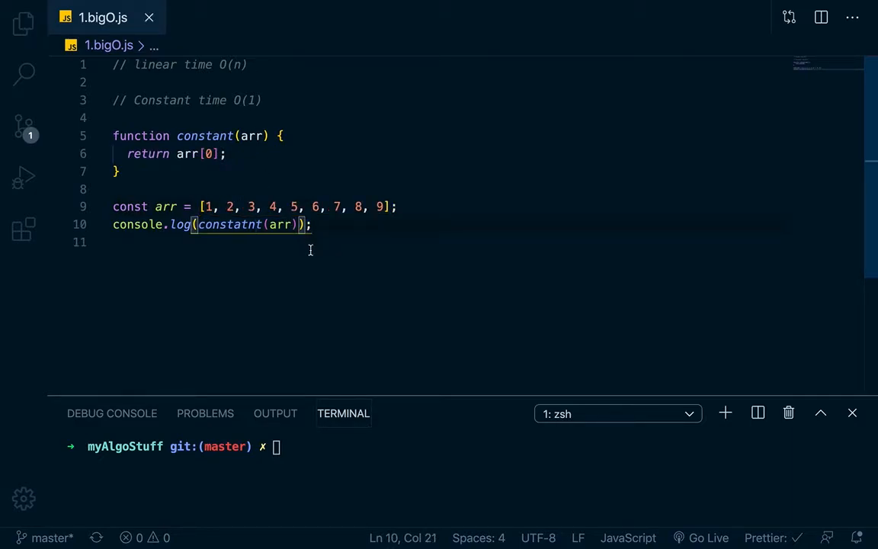
Step: Run 'node 1.bigO.js' in the terminal after fixing the constant typo, printing 1
type("node")
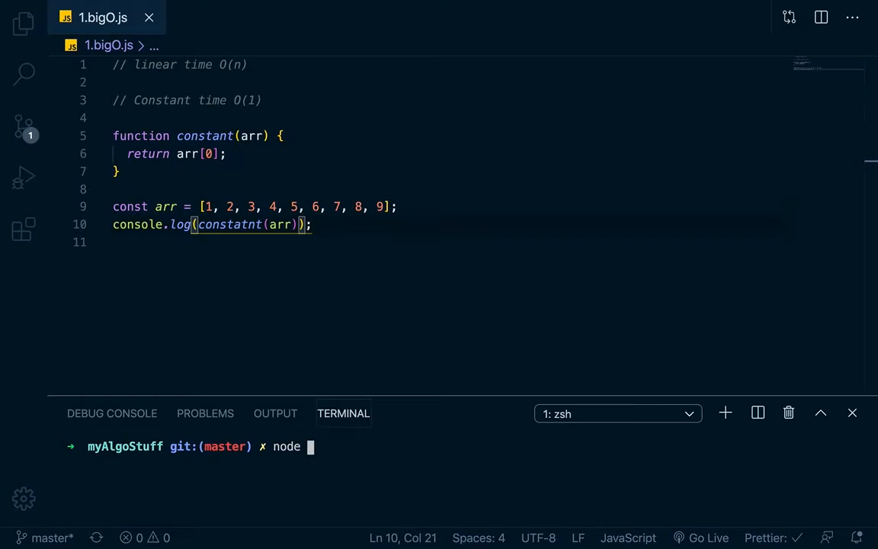
type("big")
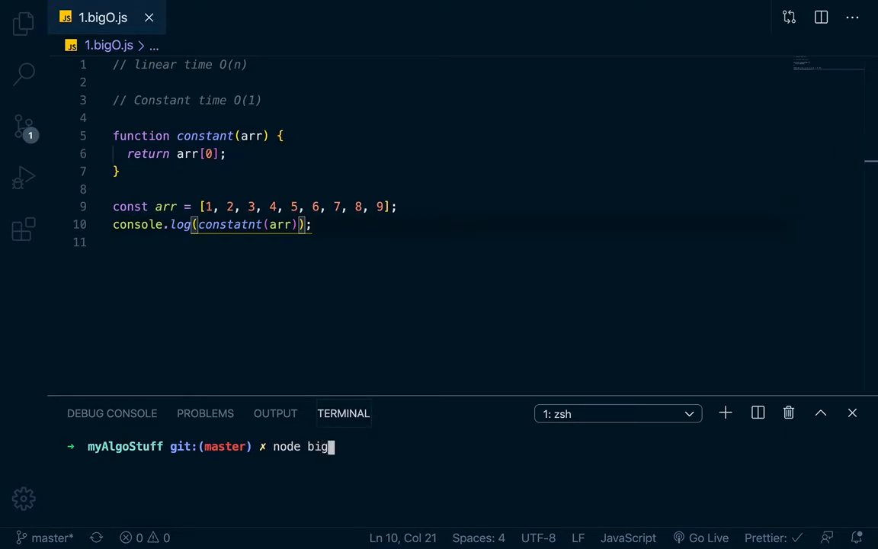
key("Return")
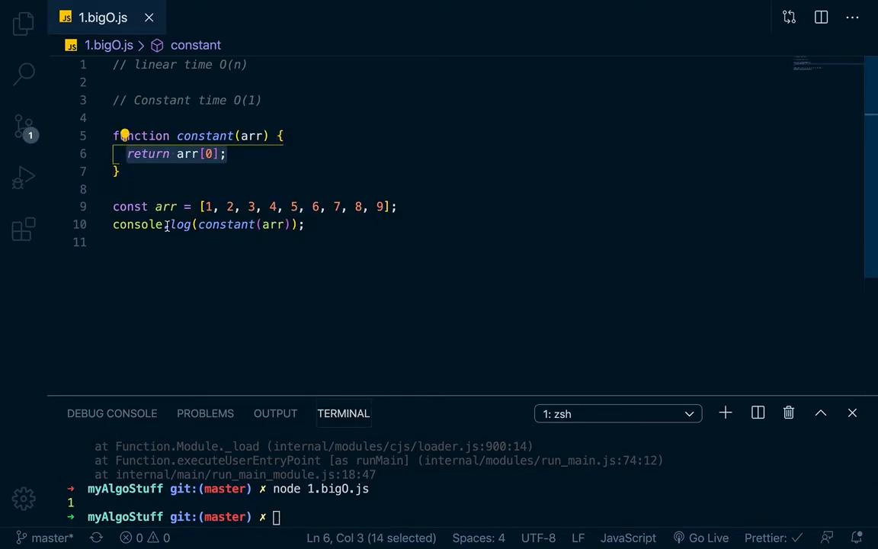
mouse_move(138, 224)
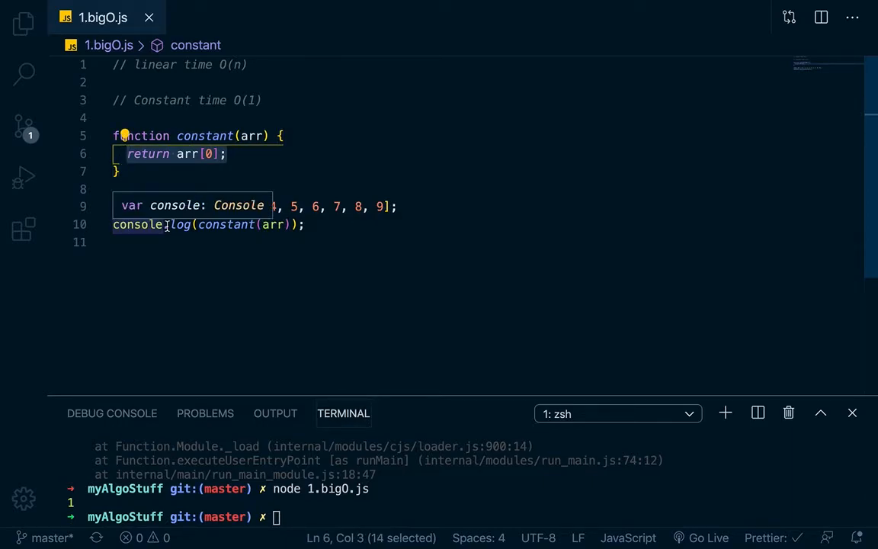
Step: Append a large value to arr, remove the blank line above constant, and select that number
left_click(227, 153)
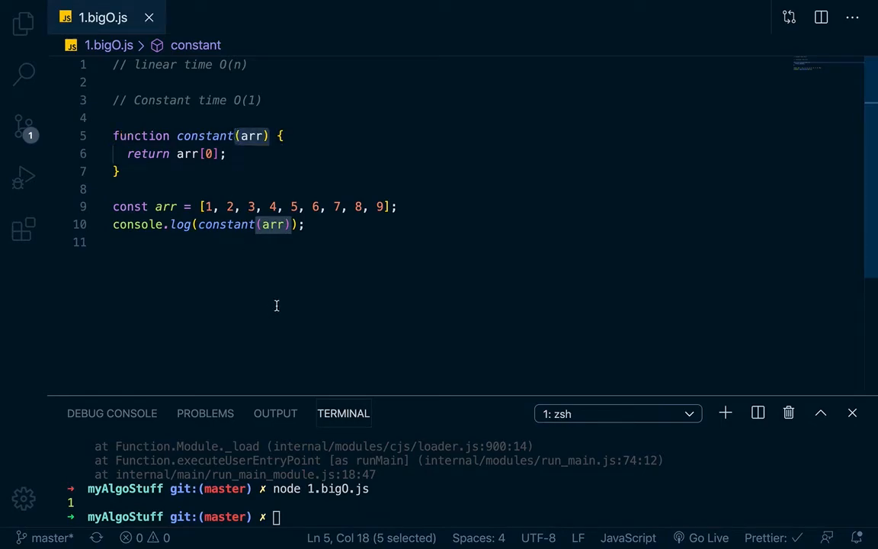
left_click(388, 207)
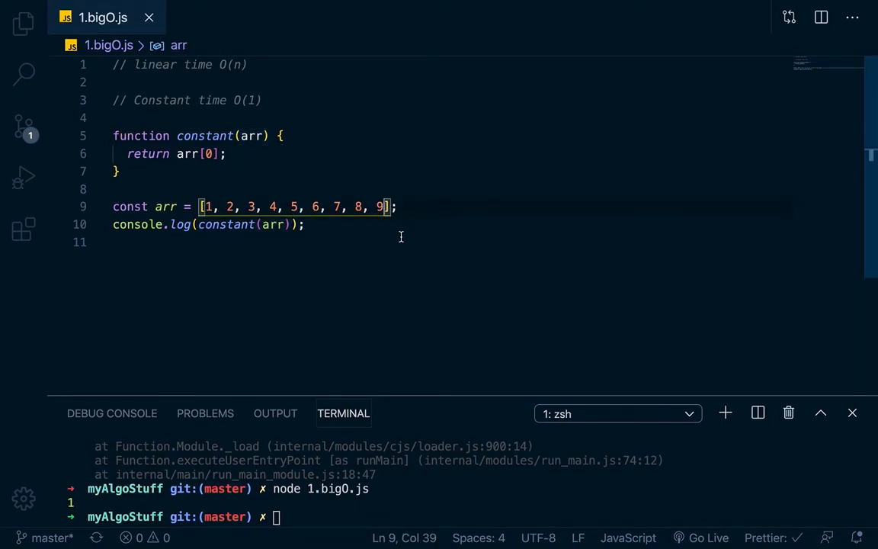
type(", 1")
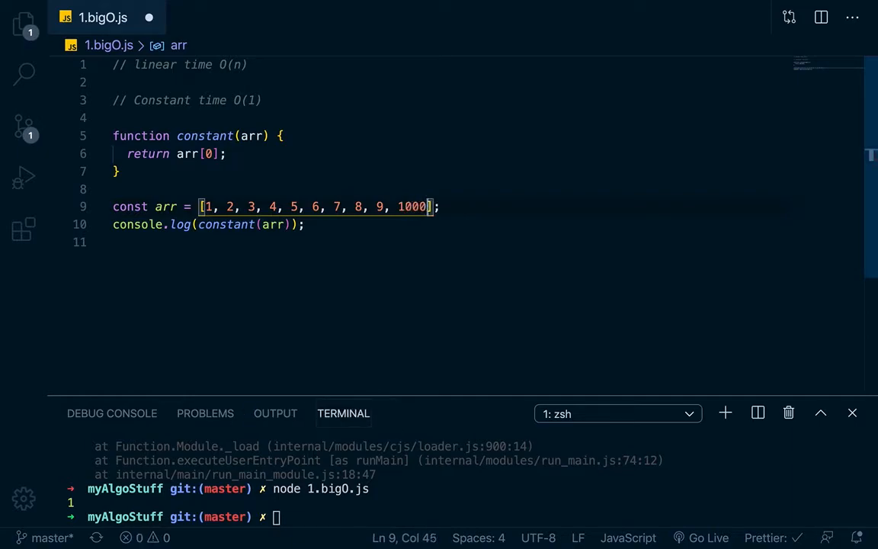
type("000")
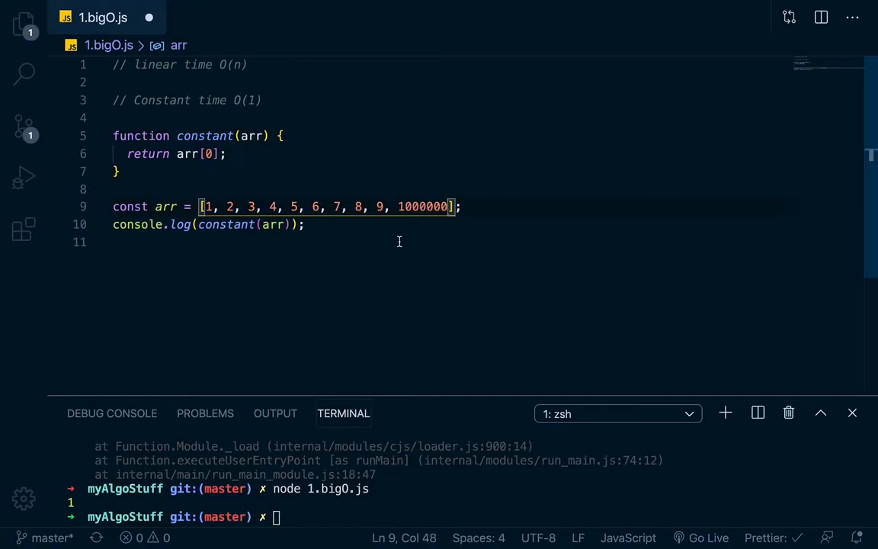
left_click(224, 153)
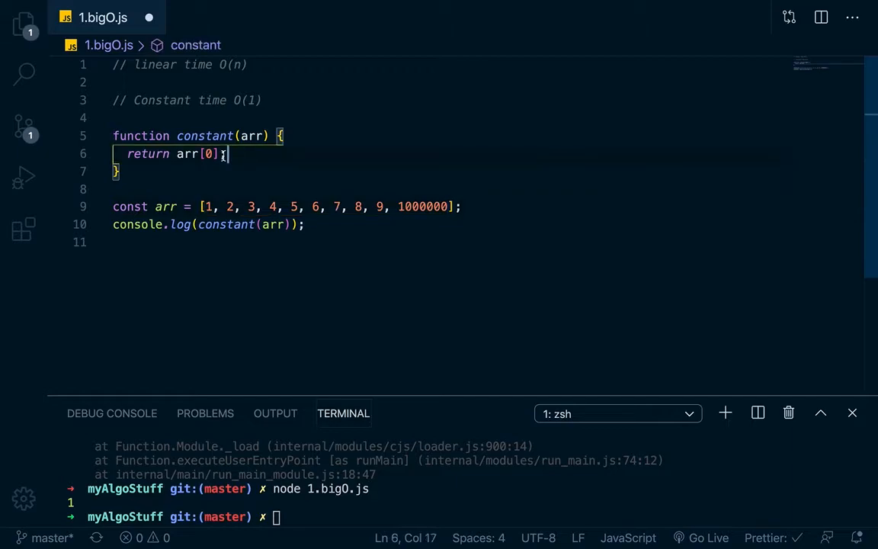
left_click_drag(226, 153, 113, 153)
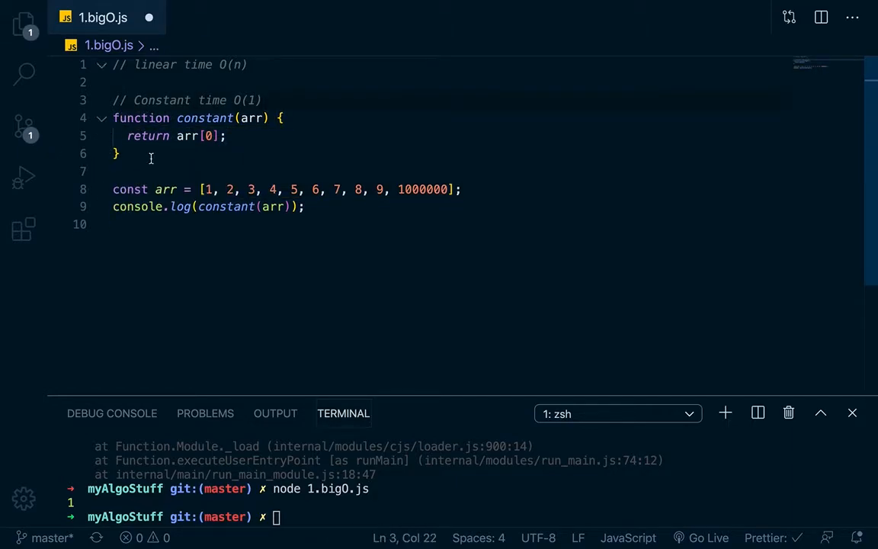
double_click(251, 118)
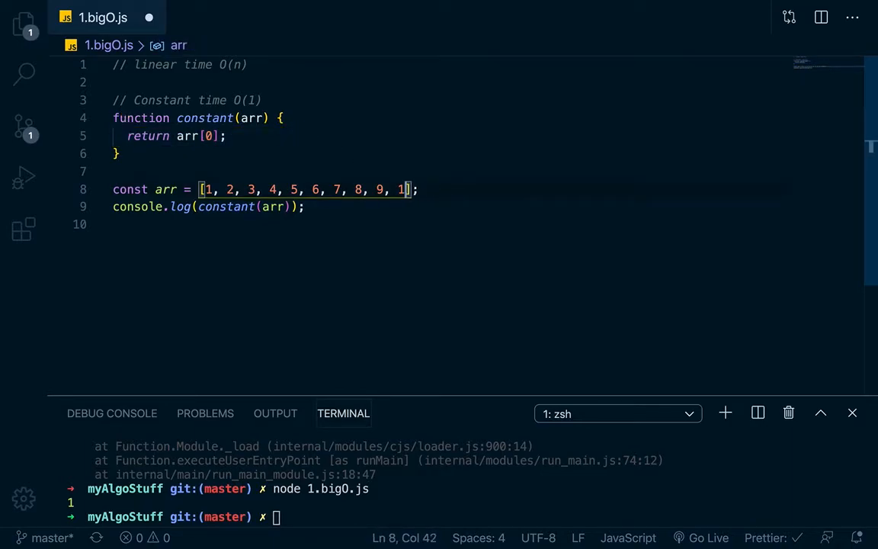
Step: Delete the big number, write linear(arr) logging each elem via forEach, and call linear(arr)
key("BackSpace")
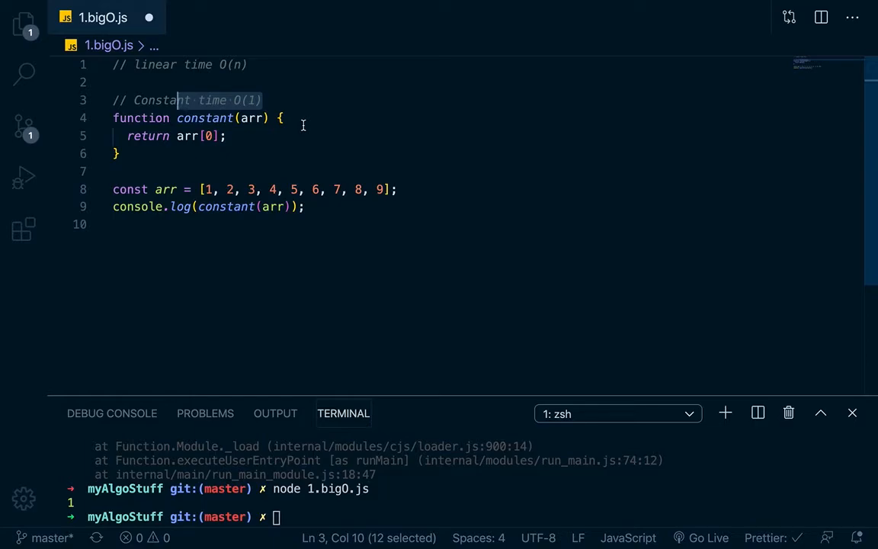
key("Enter")
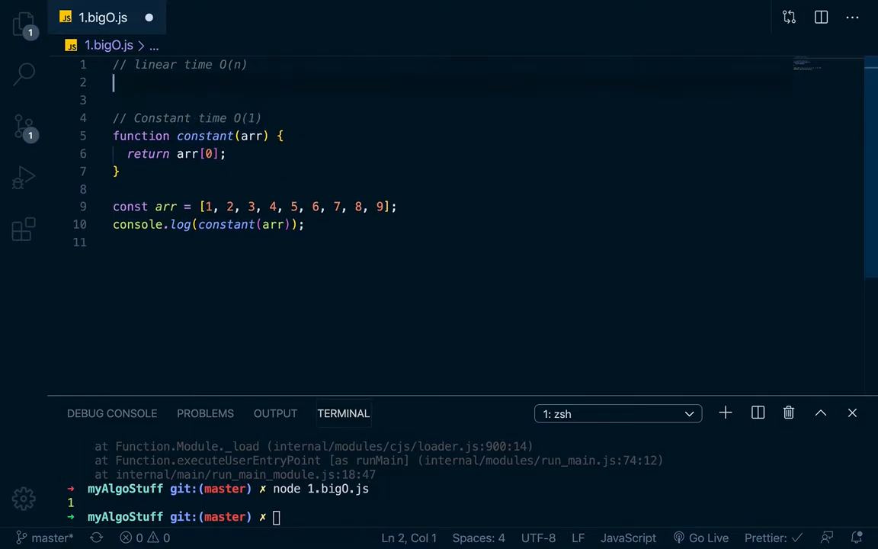
type("function linear(ar) {")
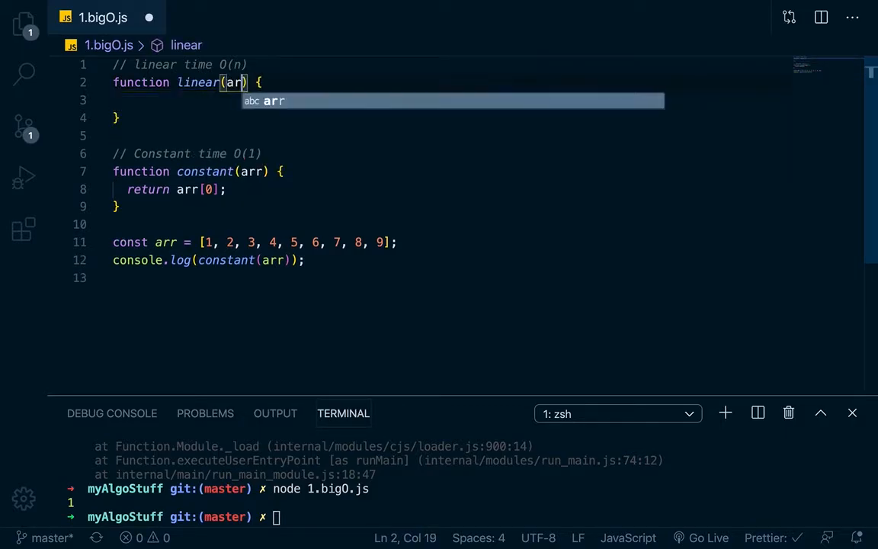
key("Escape")
type("r")
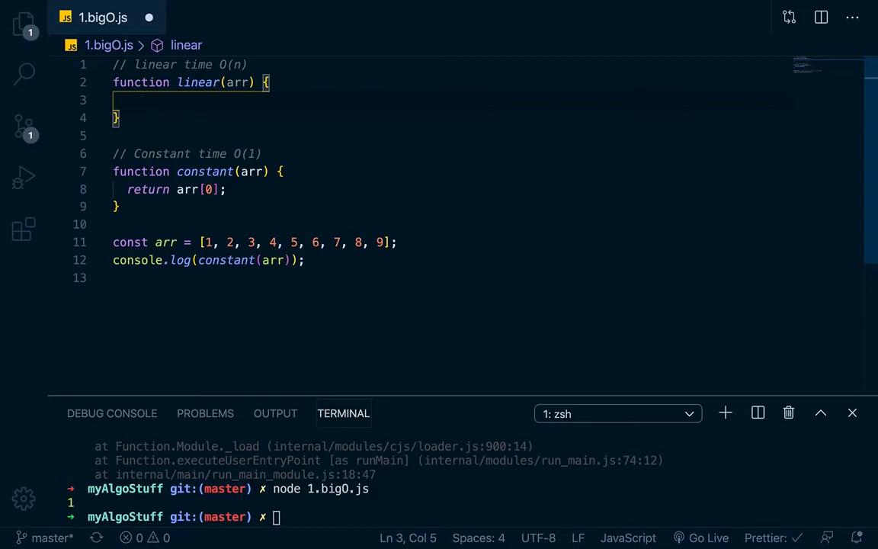
type("arr.forEach(")
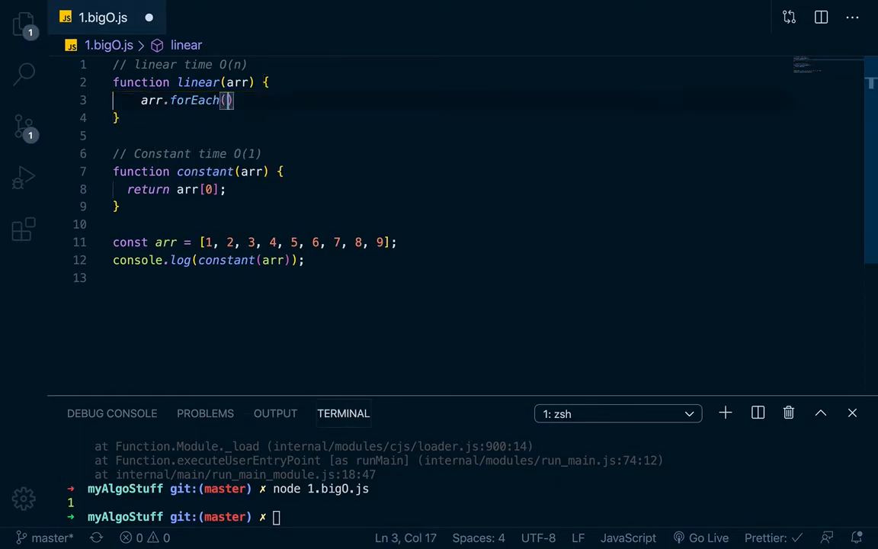
type("elem => {")
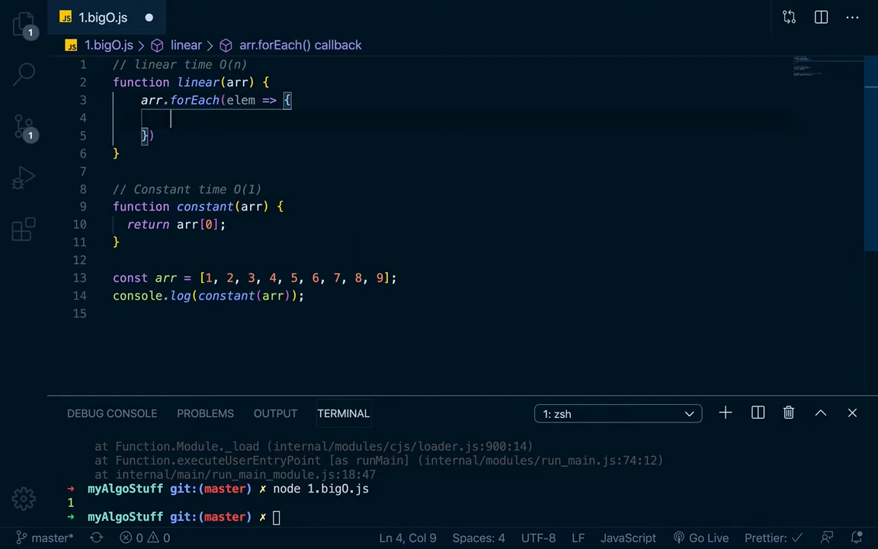
type("return")
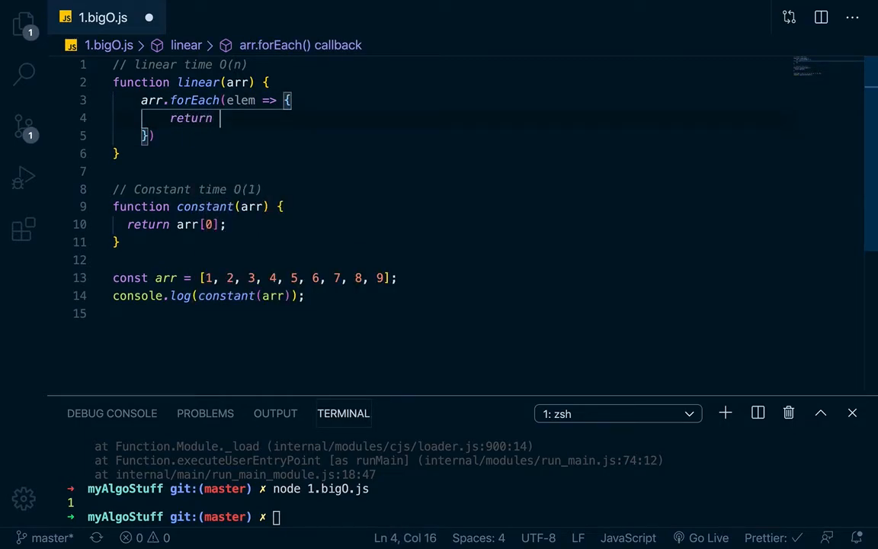
type("console.log(elem")
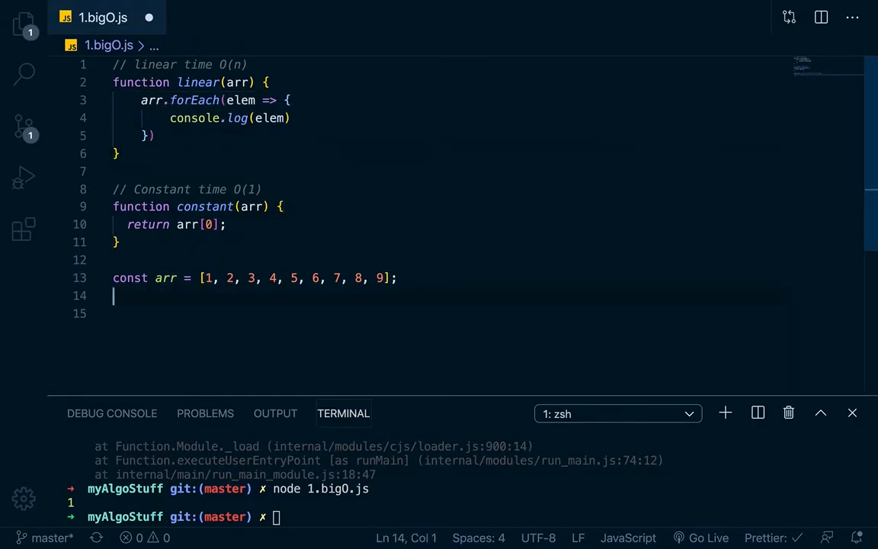
type("linear(arr);")
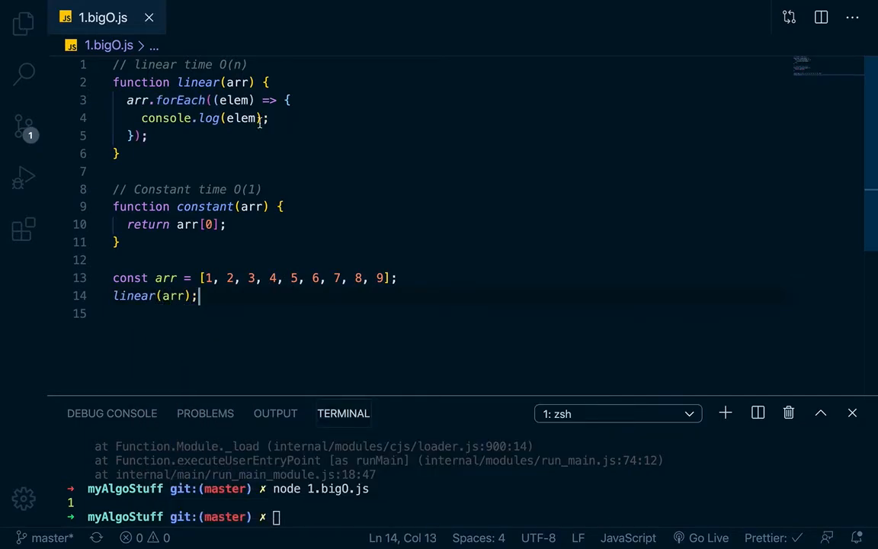
Step: Rerun 'node 1.bigO.js' so the terminal prints 1 through 9
key("Return")
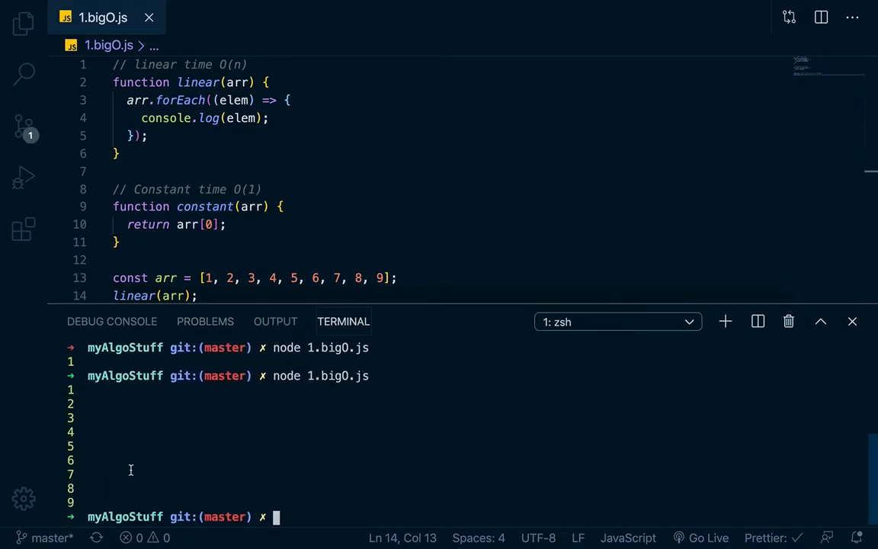
mouse_move(163, 412)
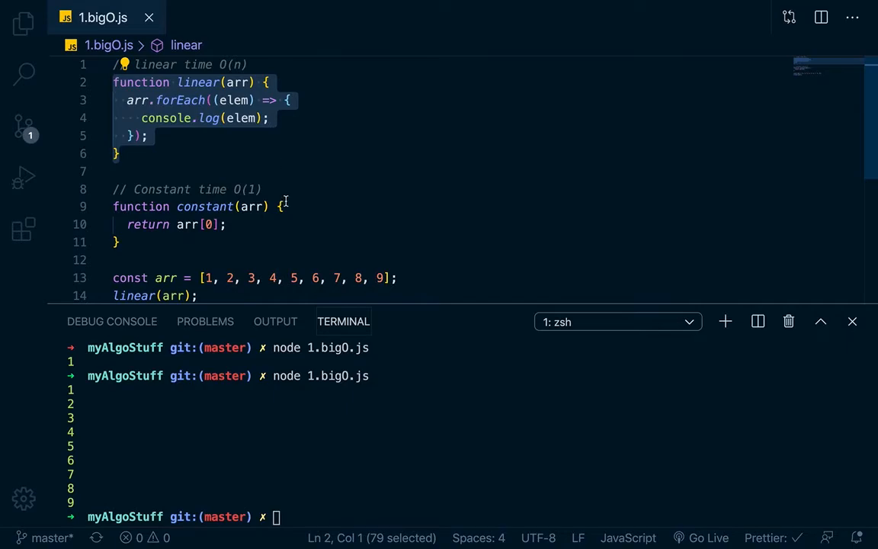
Step: Append 1000000 to the array and insert a blank line above constant's return
left_click(384, 275)
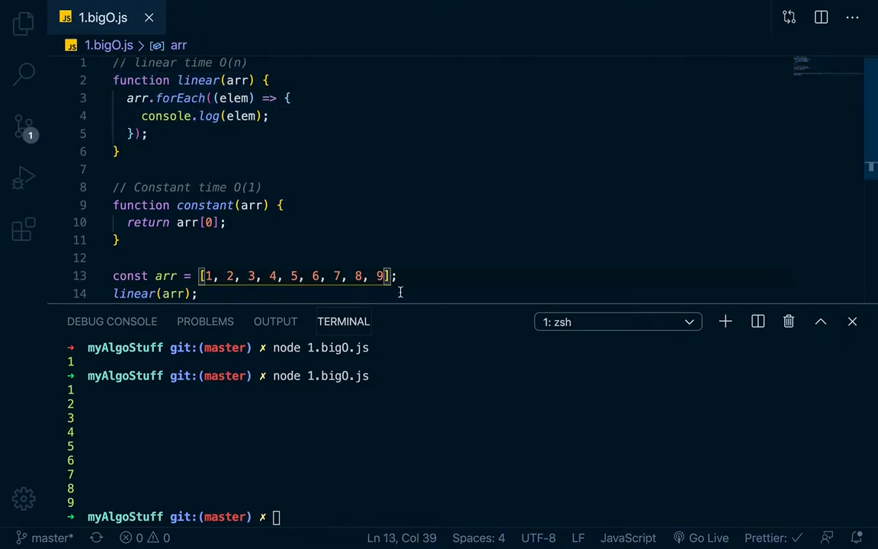
type(", 1000000")
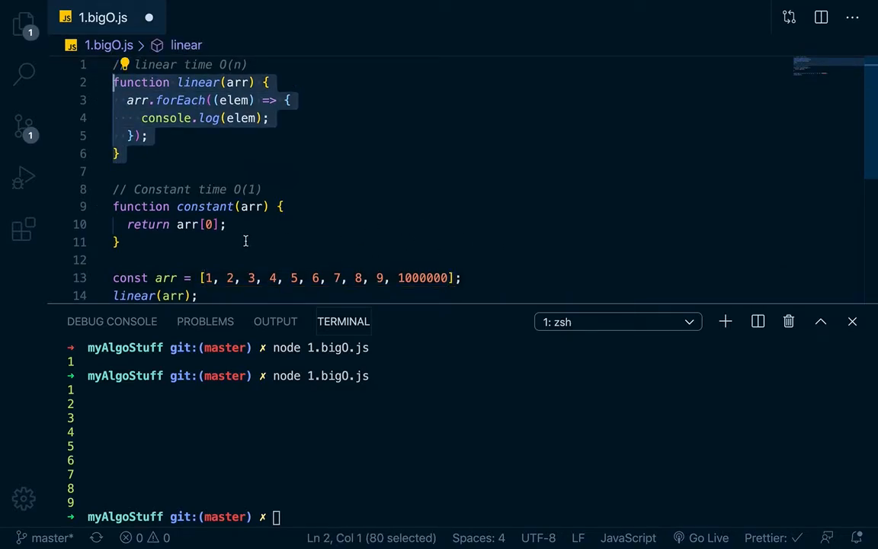
mouse_move(278, 249)
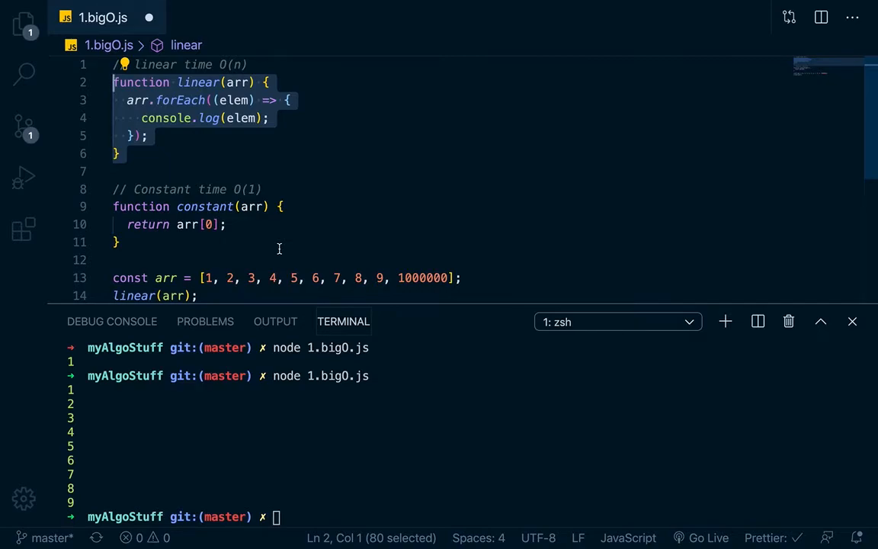
mouse_move(198, 162)
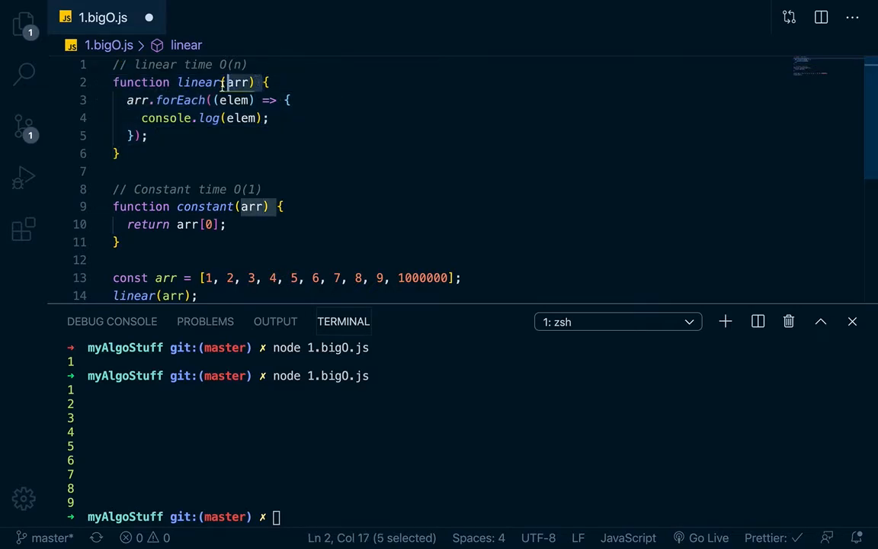
key("shift+Left")
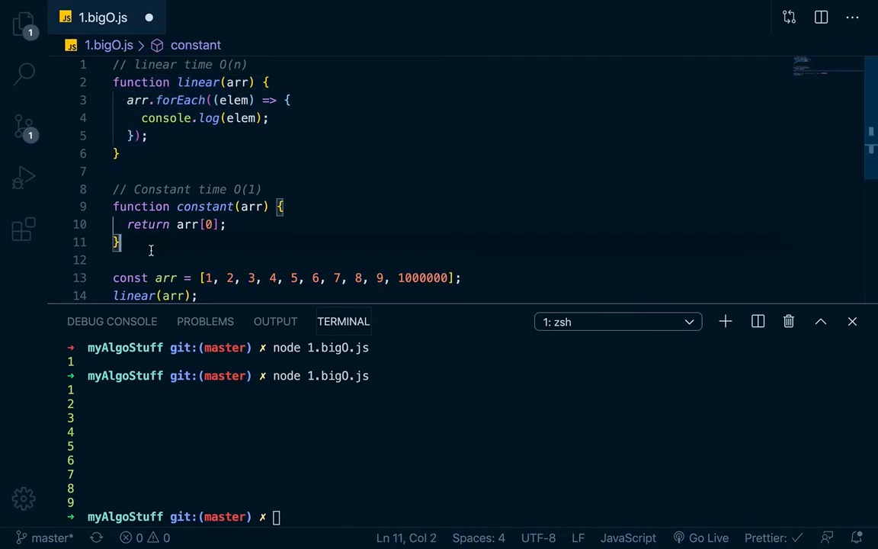
left_click_drag(114, 242, 113, 206)
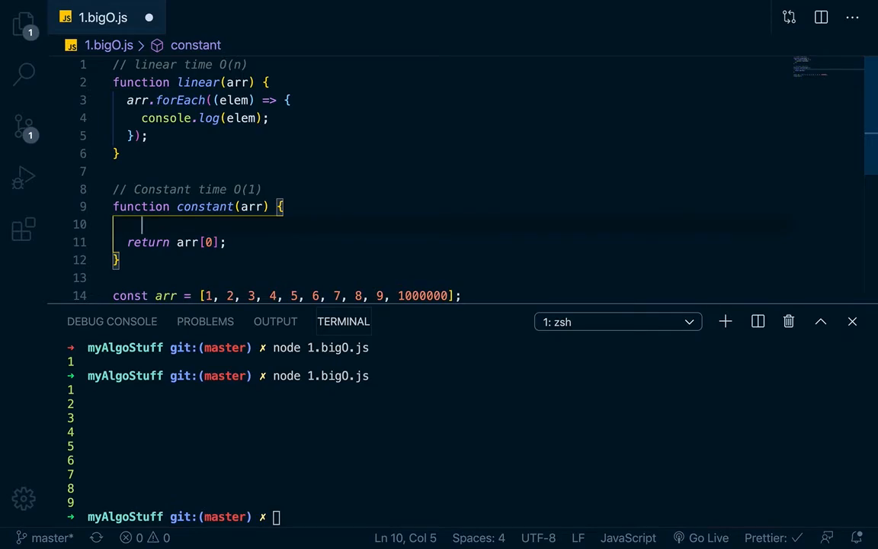
Step: Type a 'let = arr[0]' line inside the constant function
type("let")
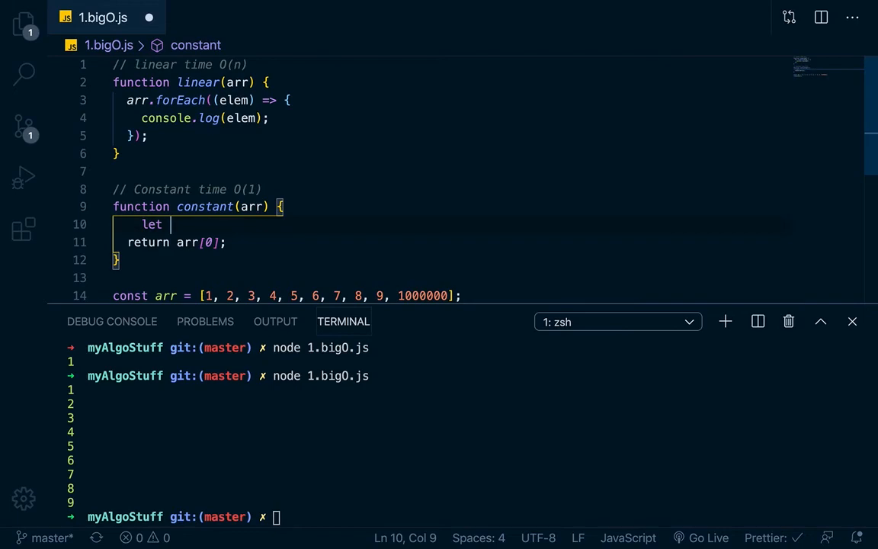
type("-")
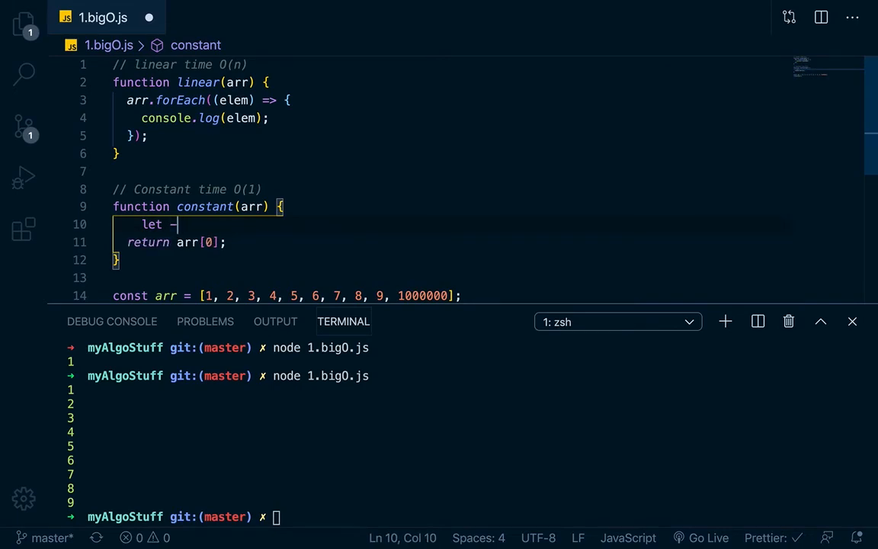
type("=")
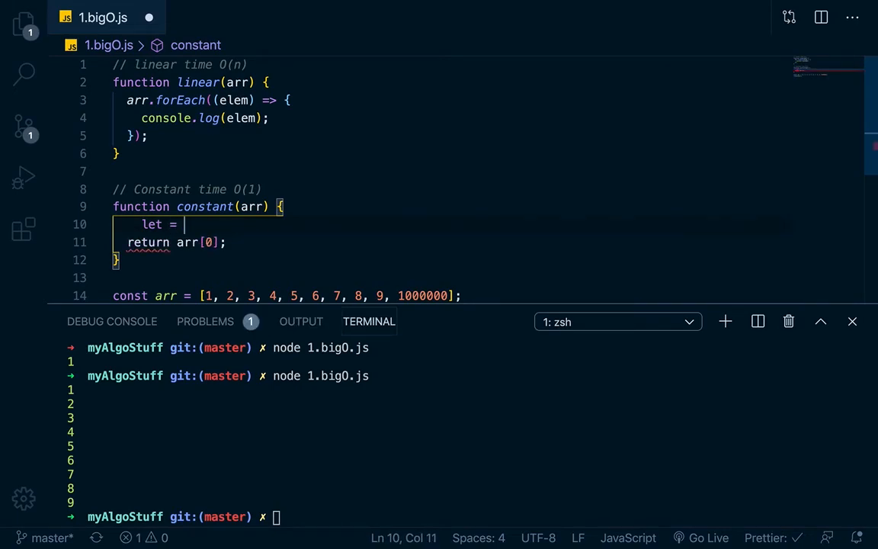
type("arr[")
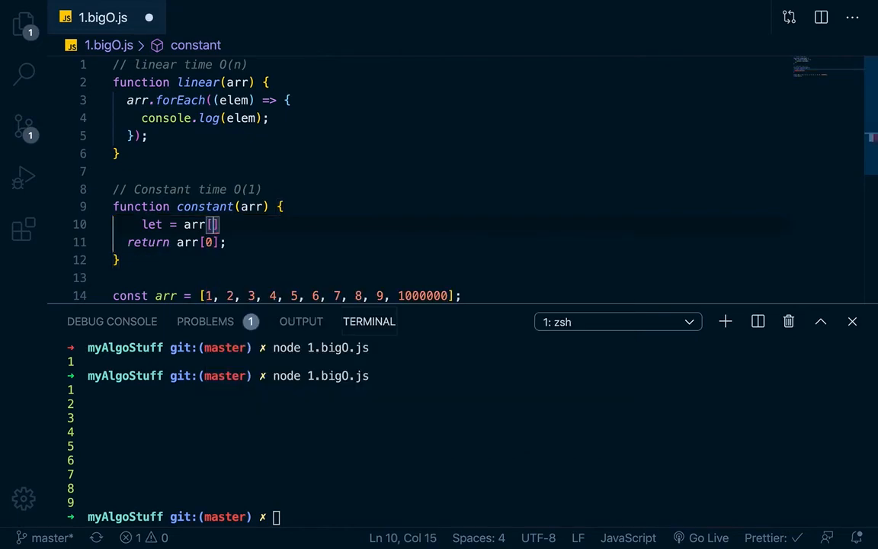
type("0")
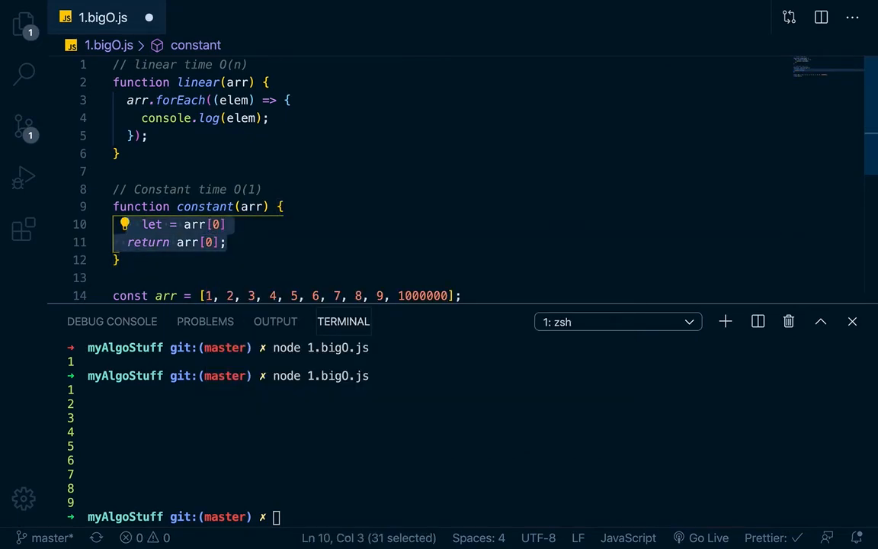
Step: Add a '// O()' complexity comment below constant and revise its value to n^2
left_click(115, 275)
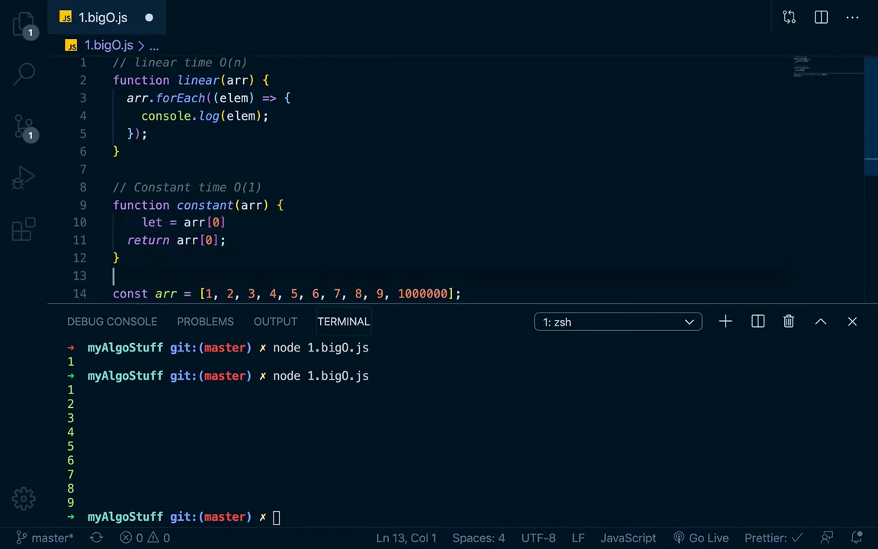
left_click(116, 258)
type("//")
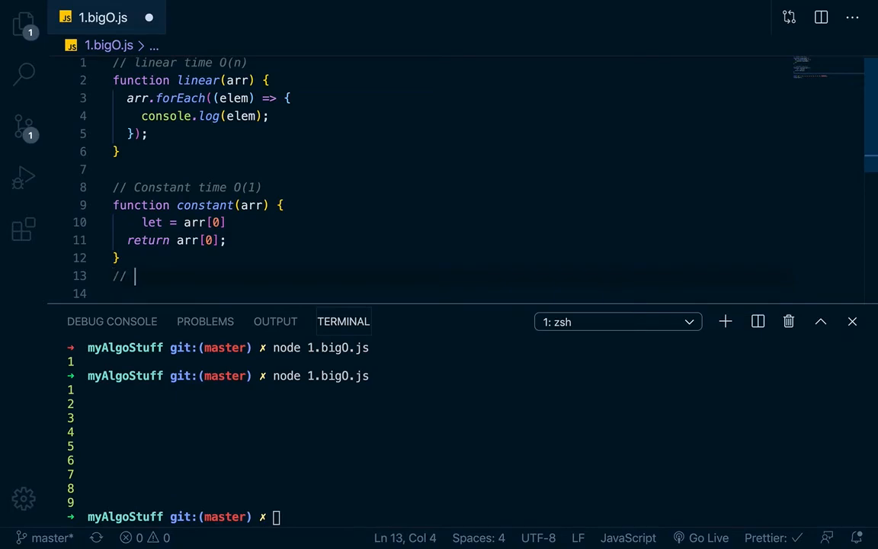
type("O()")
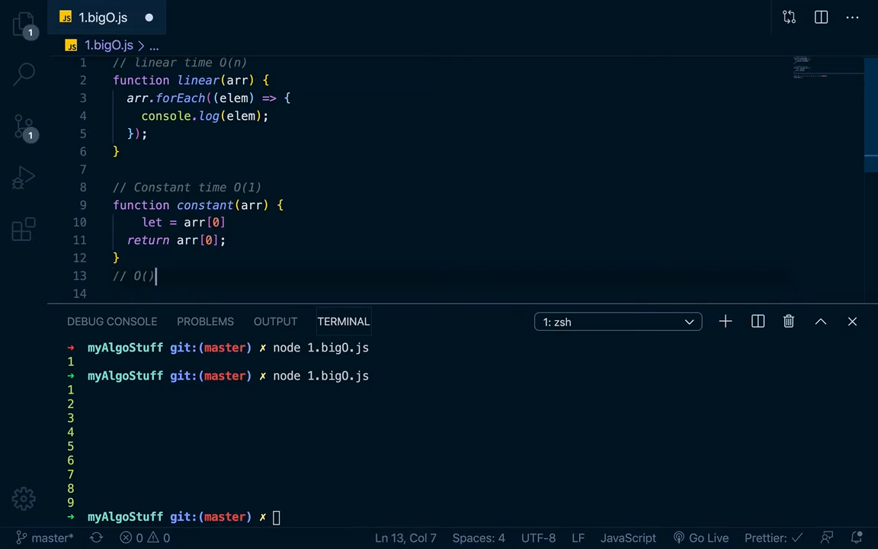
type("2n")
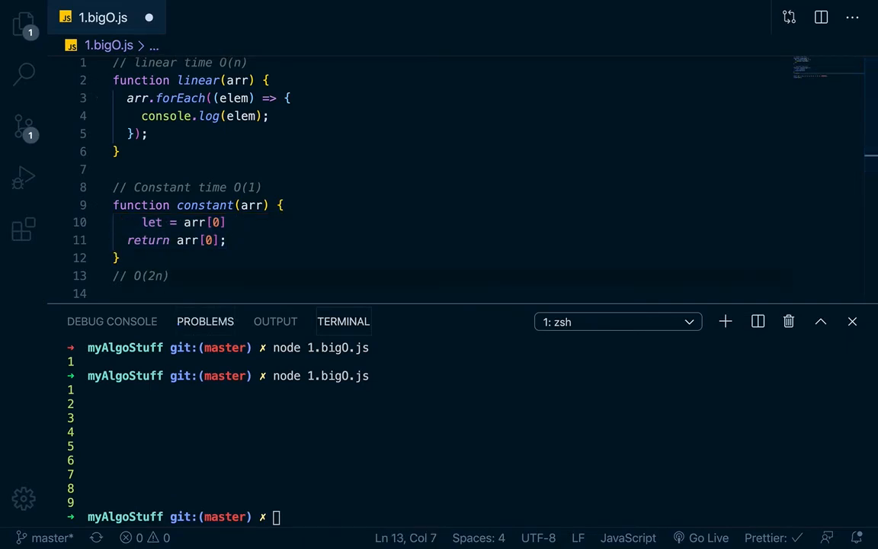
left_click(226, 222)
type("let")
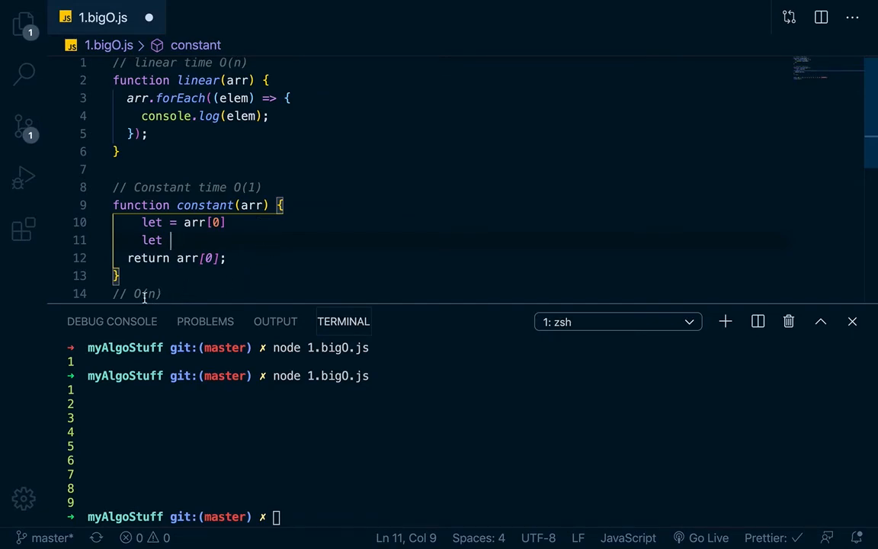
type("102")
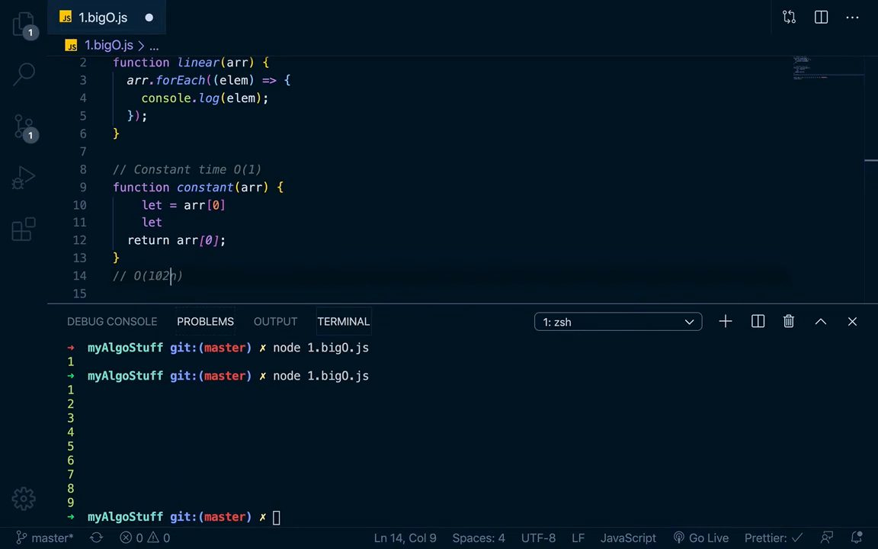
key("BackSpace")
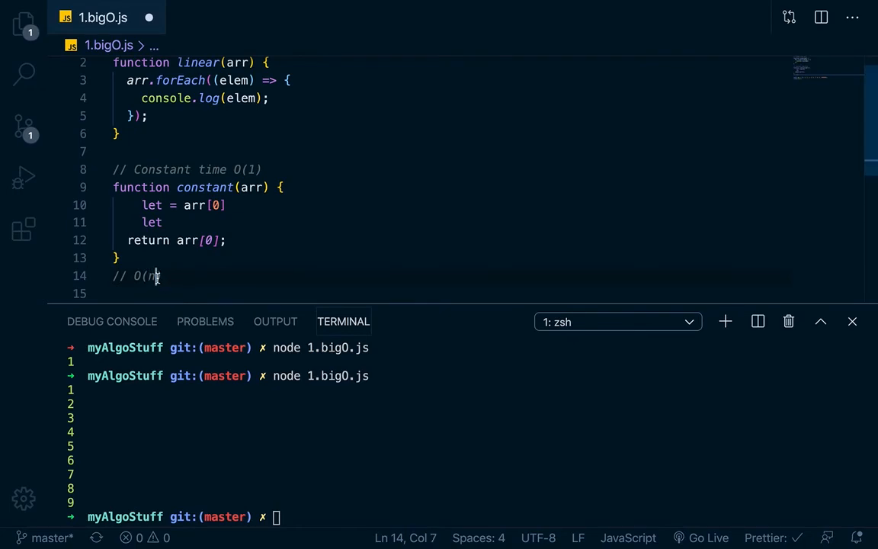
type("^2)")
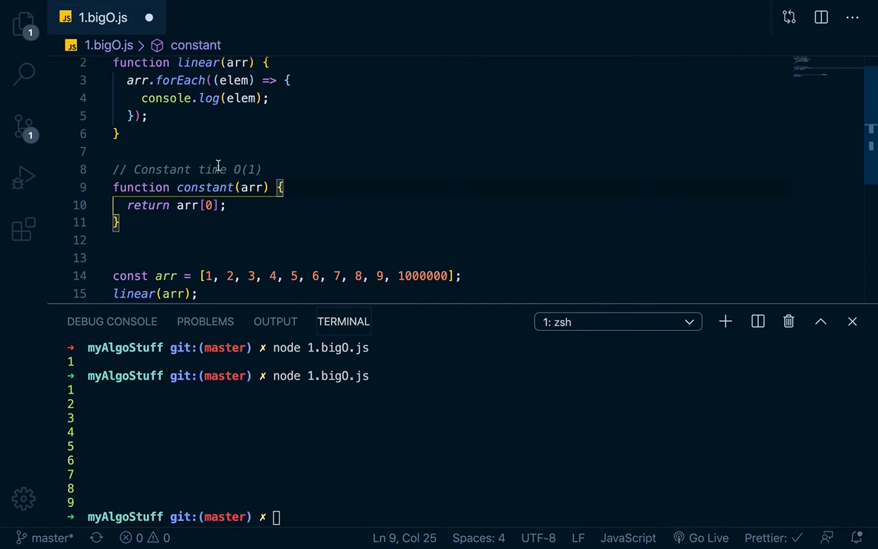
mouse_move(243, 142)
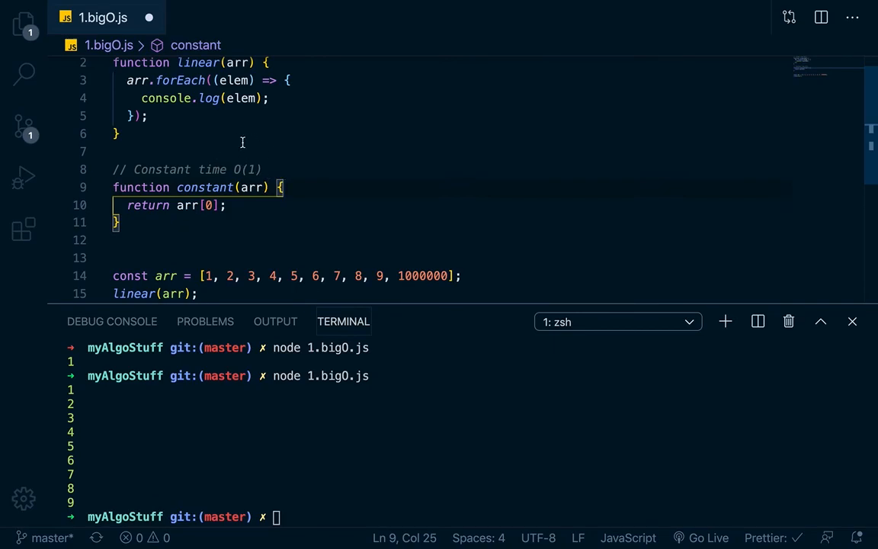
Step: Scroll up and down through 1.bigO.js to review the restored code
scroll("up", 3)
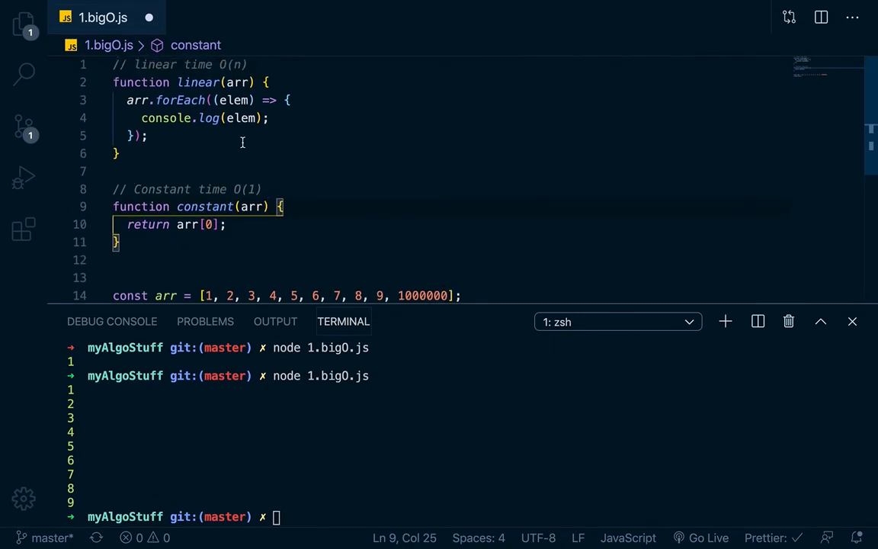
scroll("down", 3)
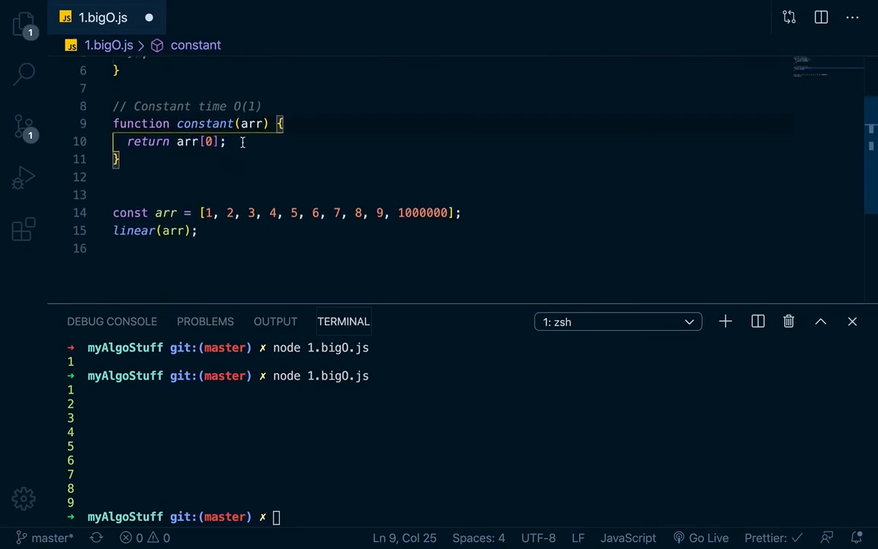
scroll("up", 3)
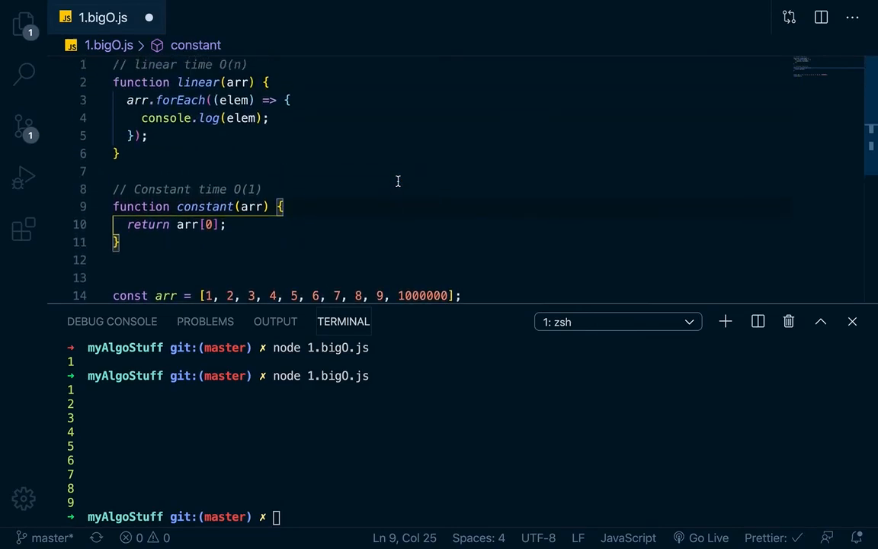
scroll("down", 3)
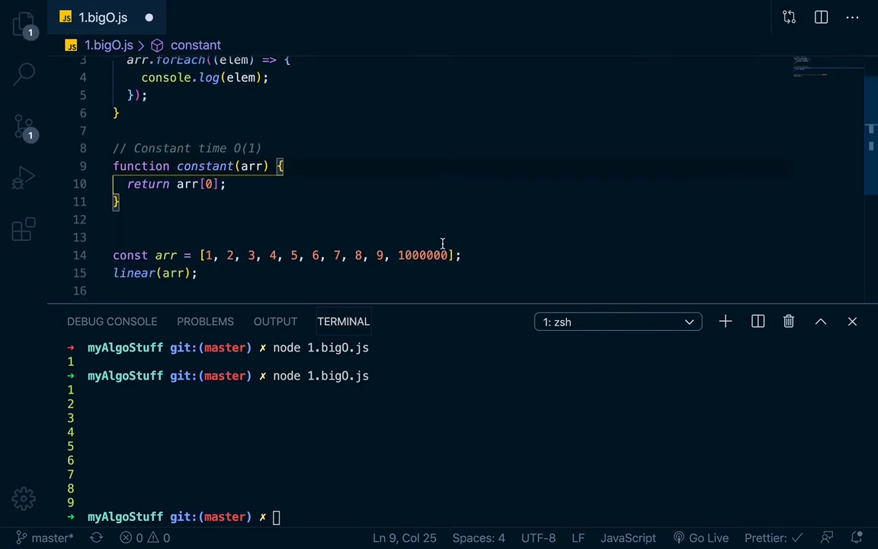
mouse_move(455, 250)
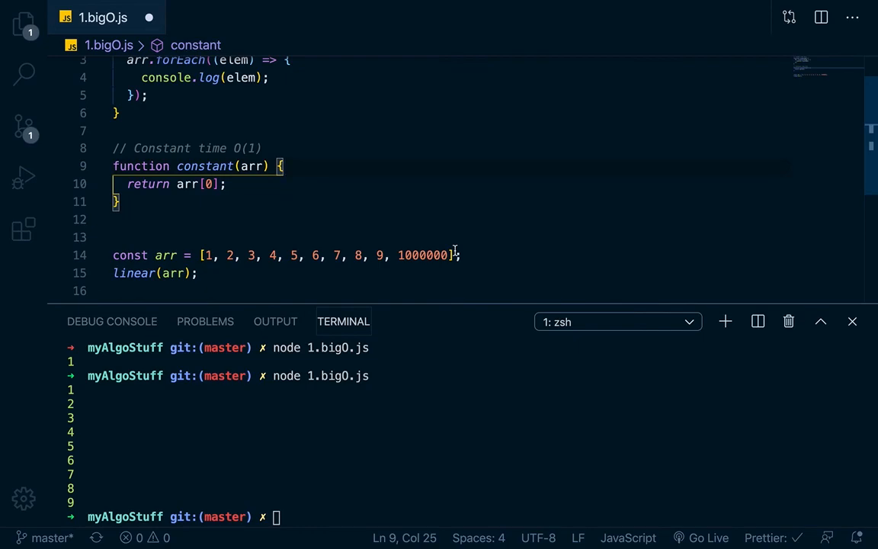
scroll("up", 3)
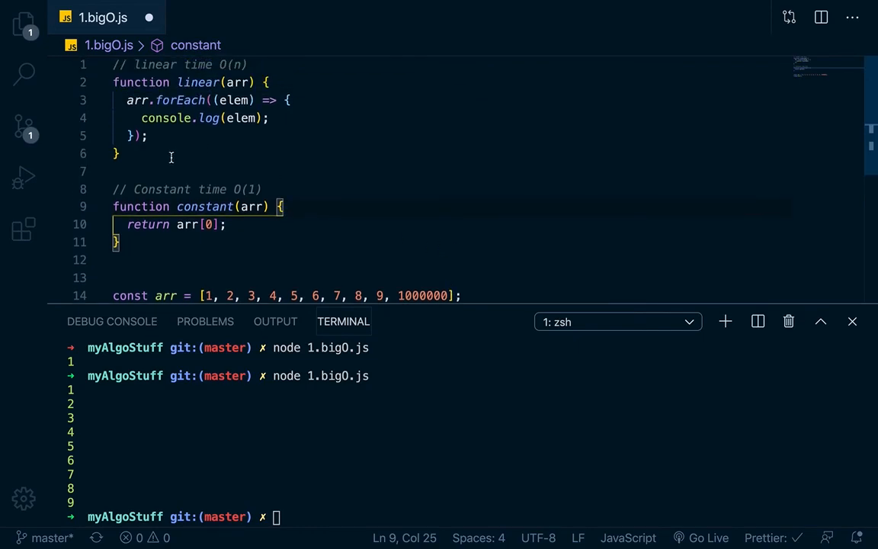
scroll("down", 3)
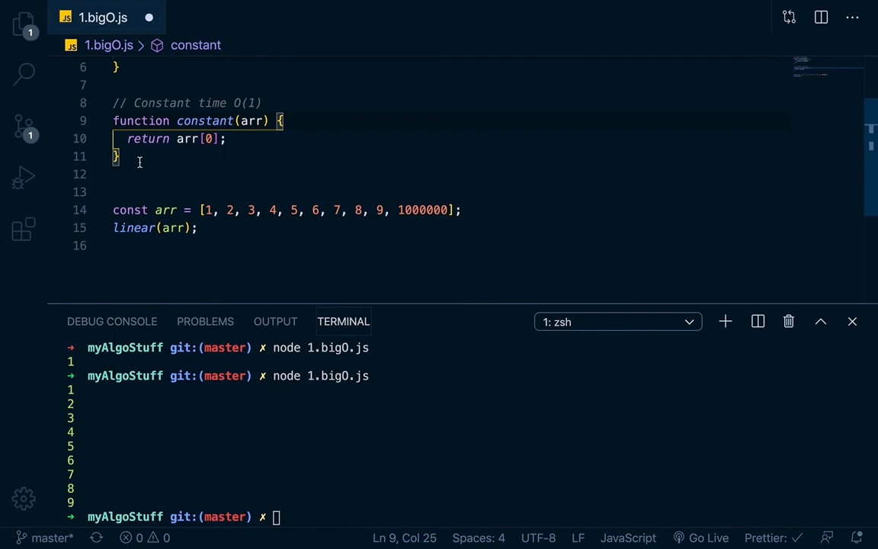